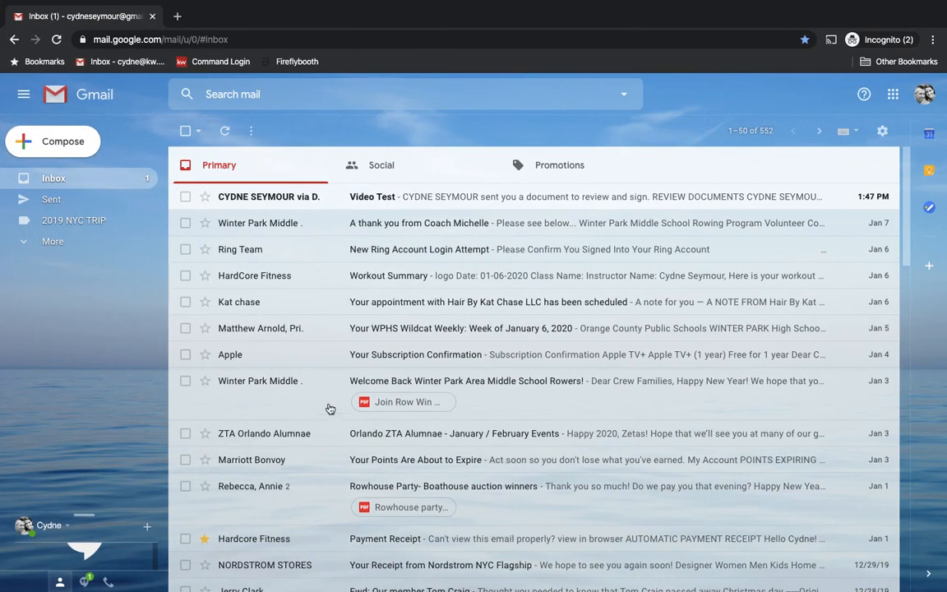
mouse_move(335, 197)
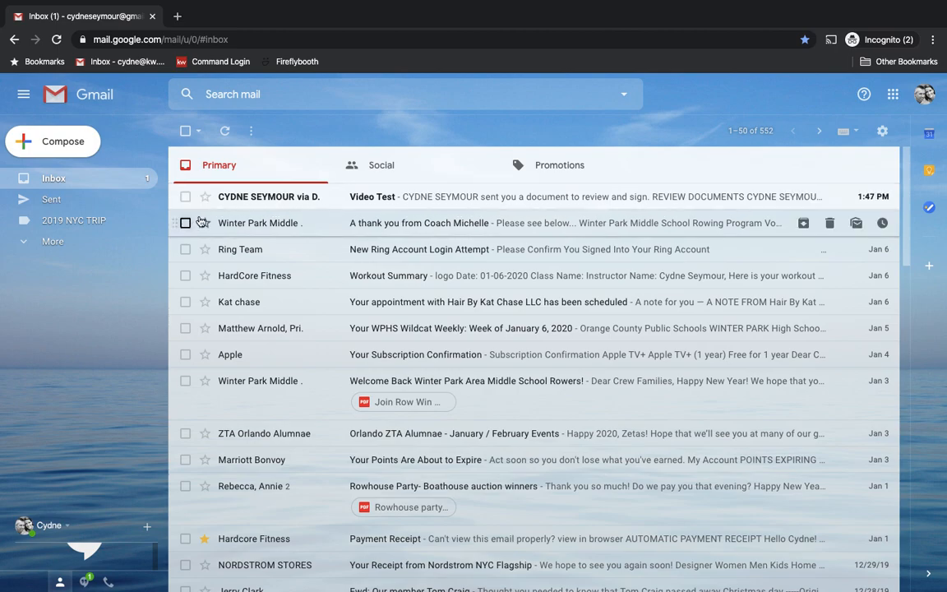
mouse_move(297, 221)
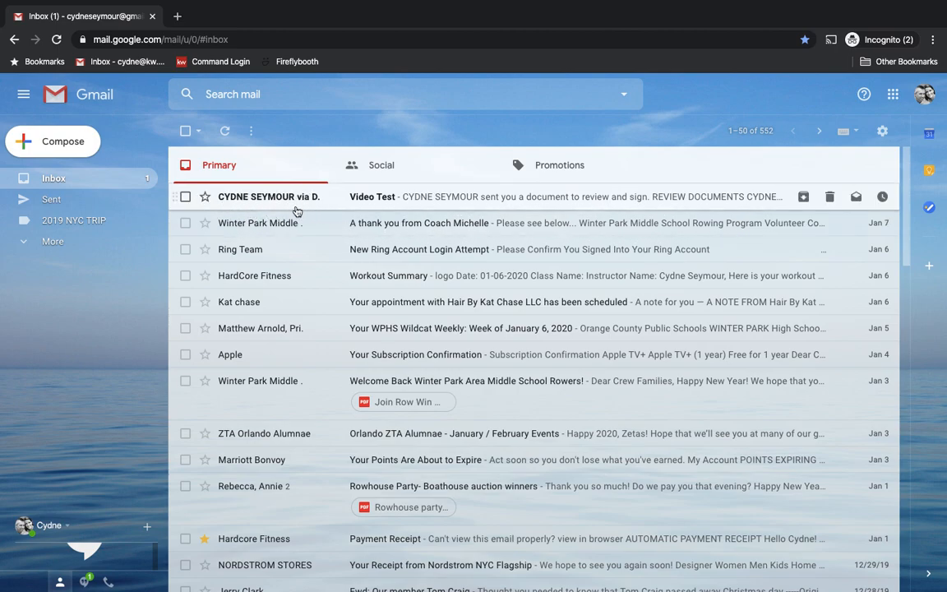
mouse_move(327, 205)
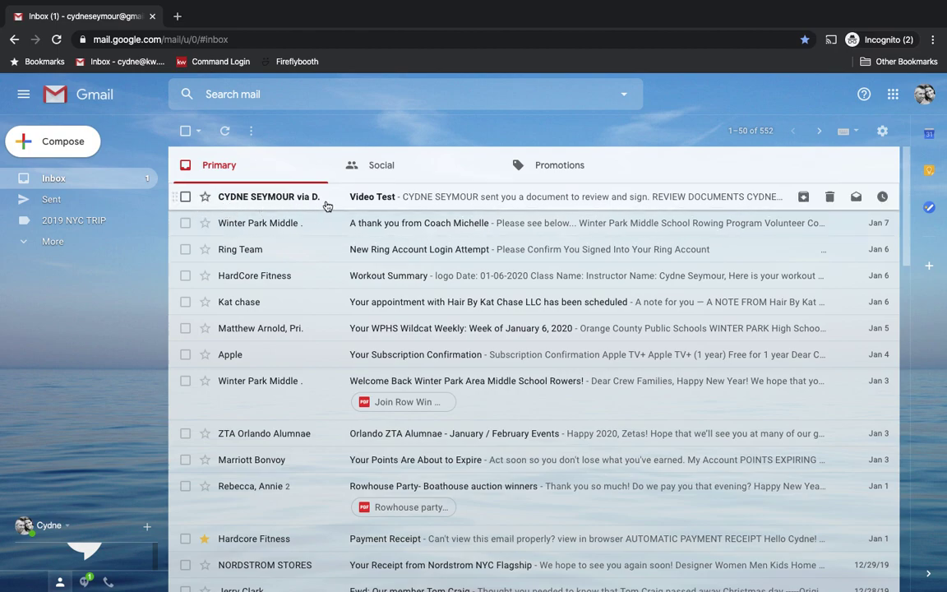
mouse_move(303, 204)
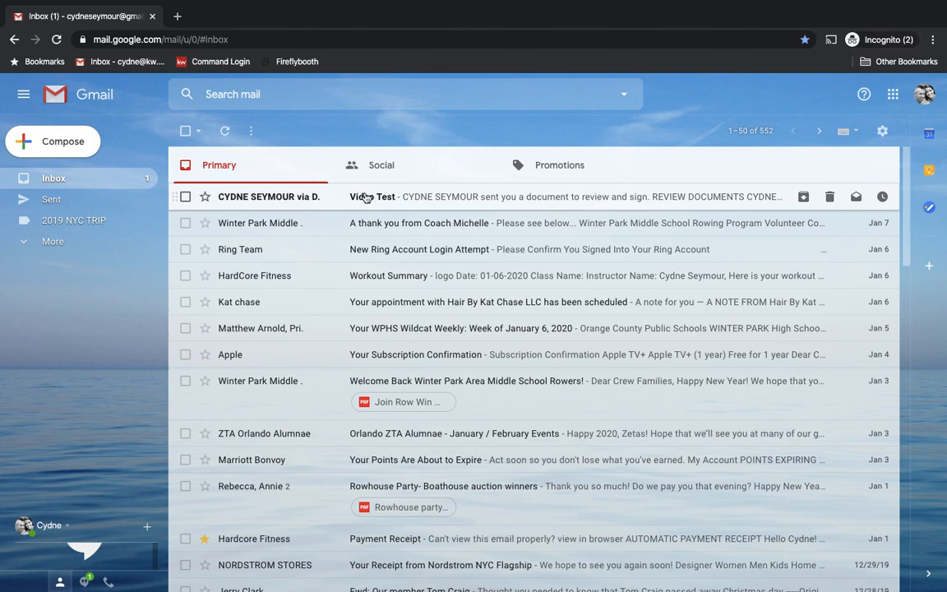
Step: View the Video Test DocuSign email down to the sender's message and access code
left_click(372, 197)
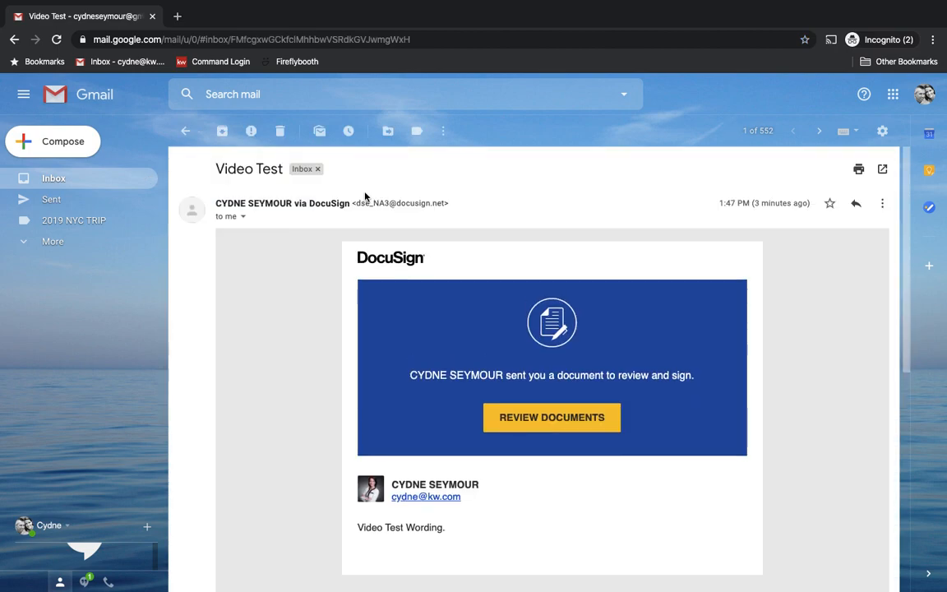
mouse_move(403, 438)
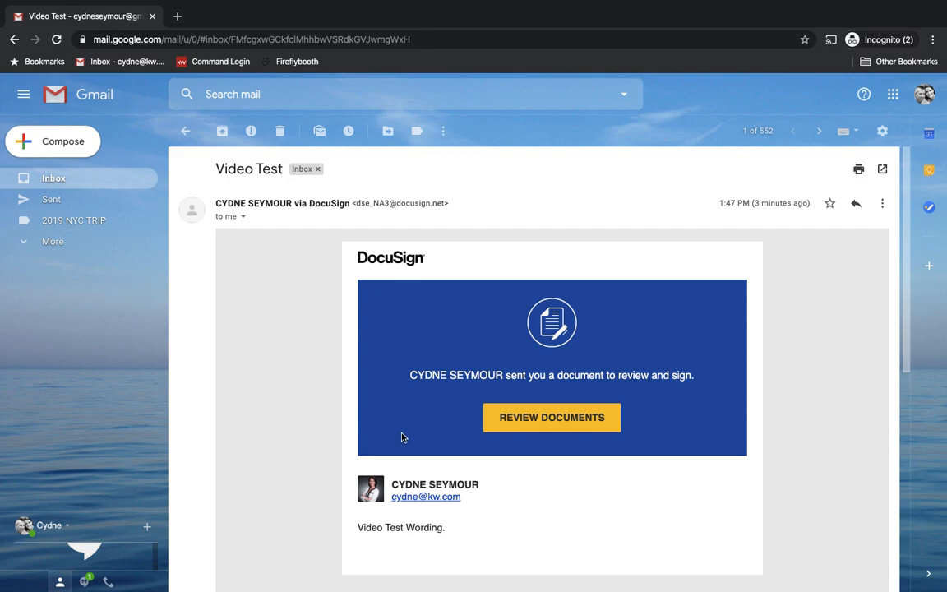
scroll("down", 3)
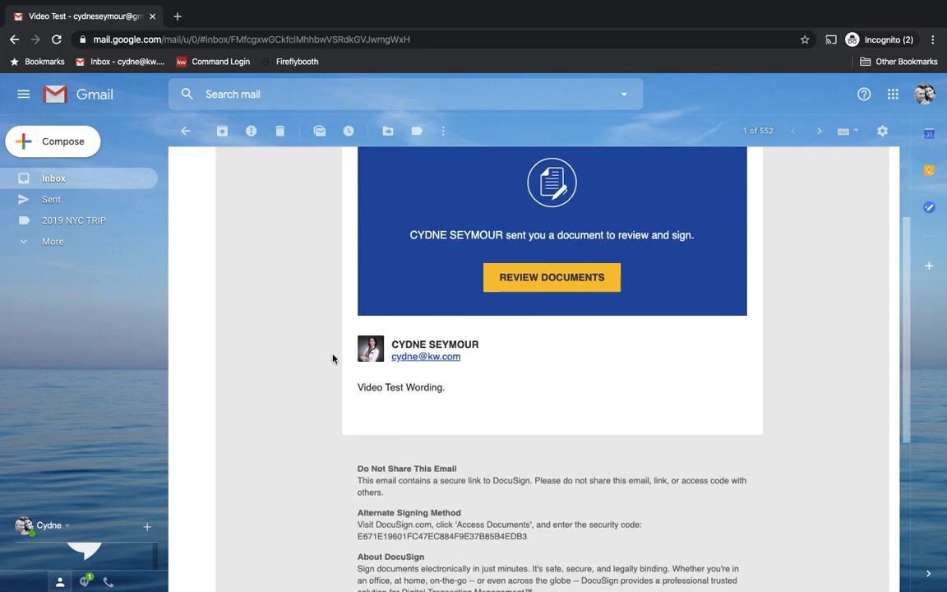
mouse_move(352, 397)
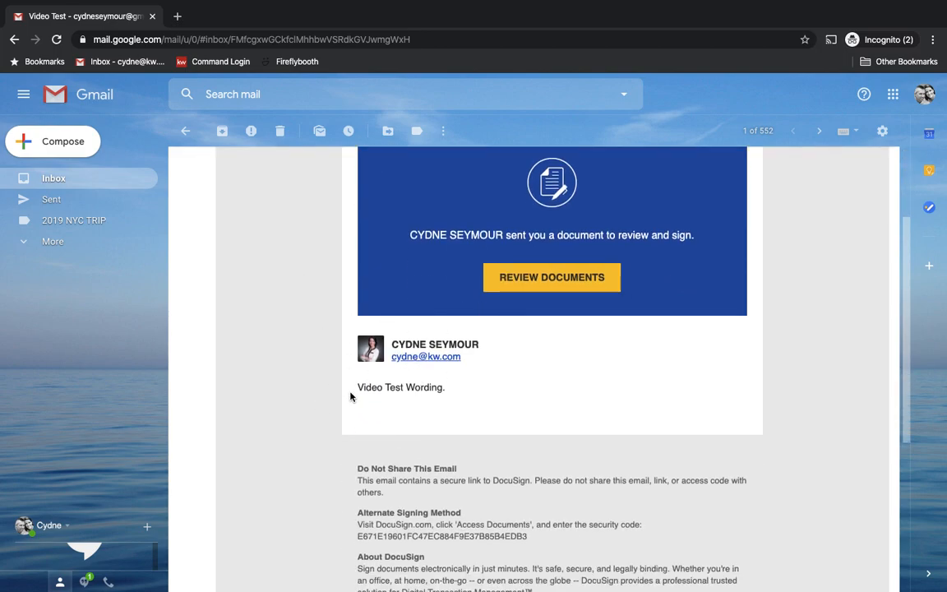
mouse_move(451, 416)
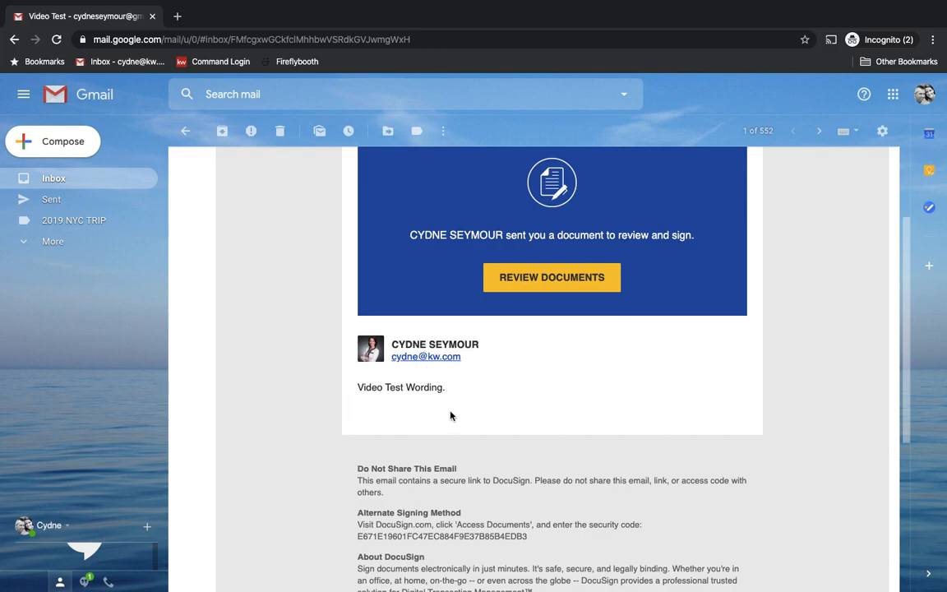
mouse_move(375, 403)
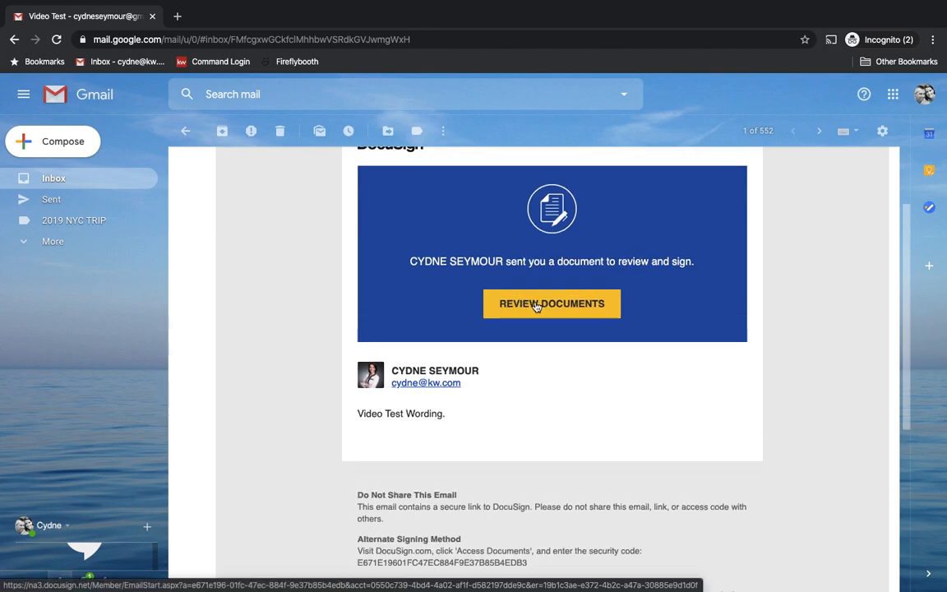
mouse_move(573, 302)
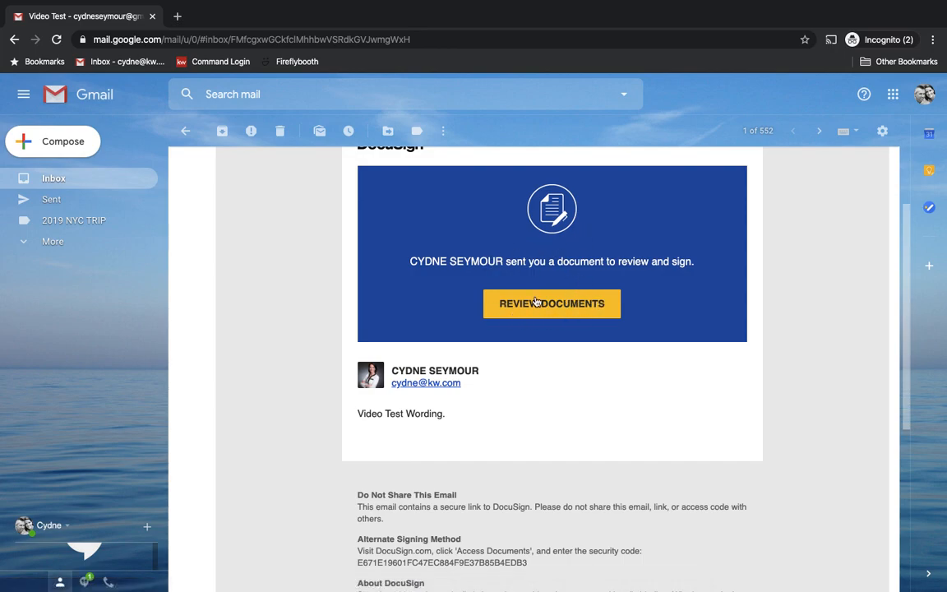
mouse_move(551, 303)
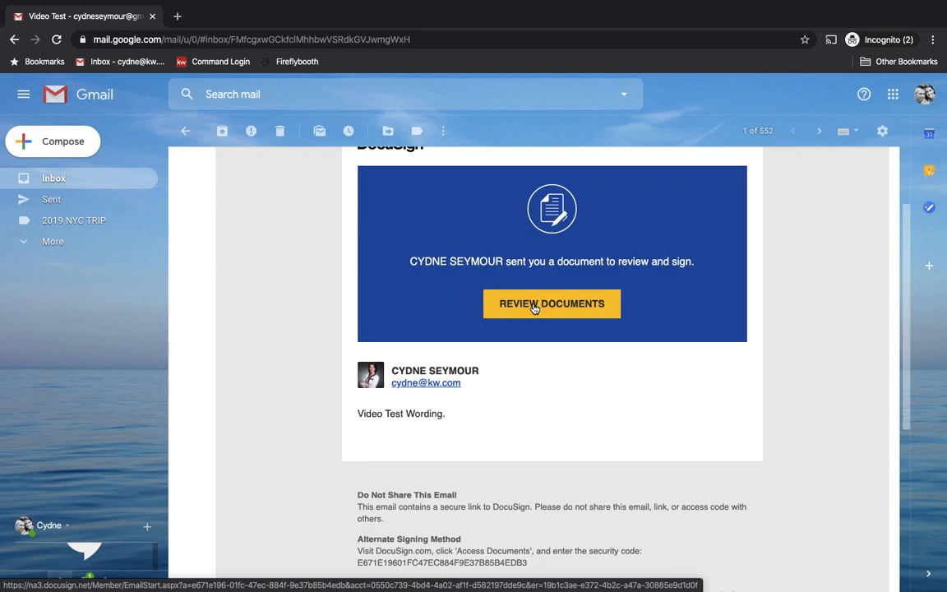
Step: Launch the DocuSign review link and answer the location permission prompt
left_click(552, 303)
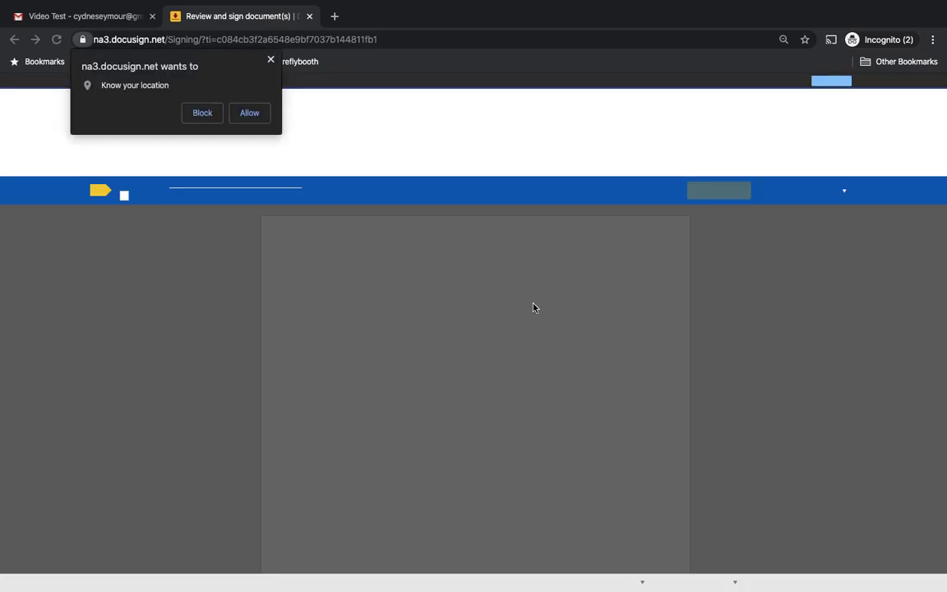
left_click(201, 112)
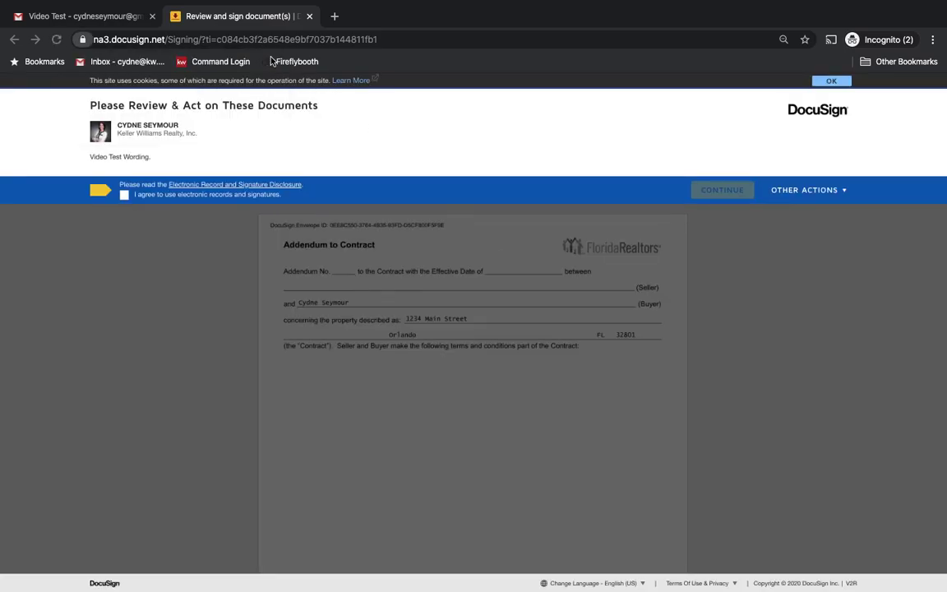
mouse_move(296, 61)
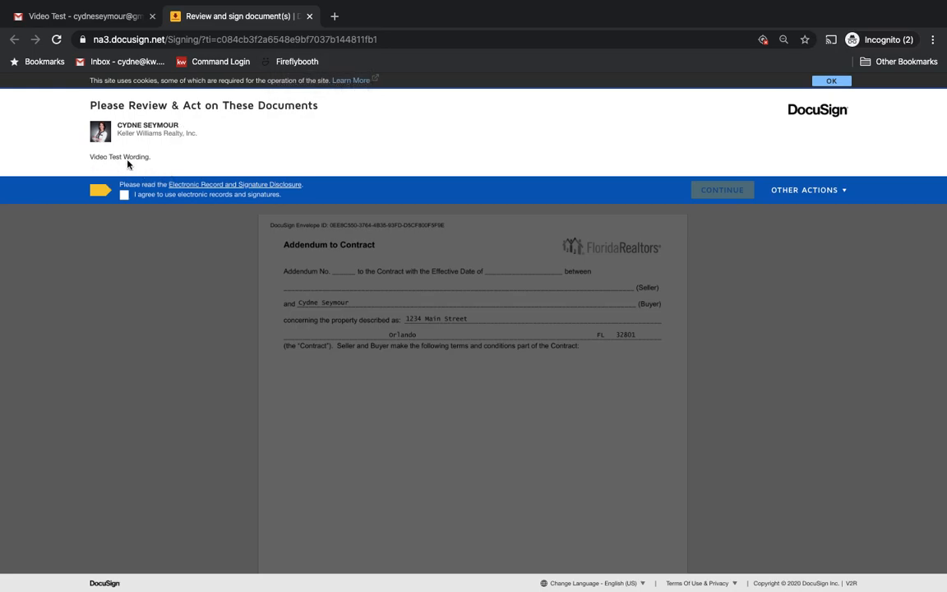
mouse_move(171, 125)
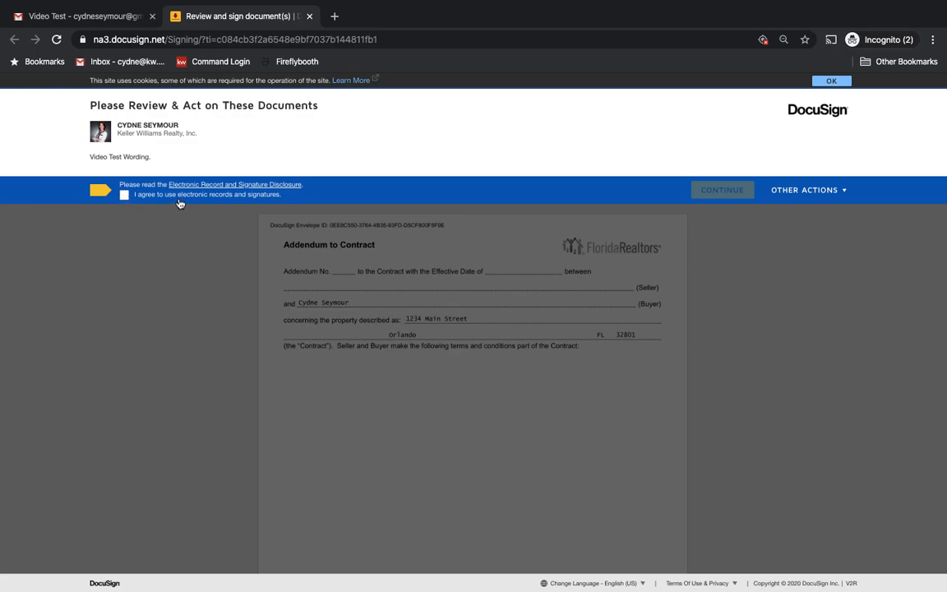
mouse_move(265, 206)
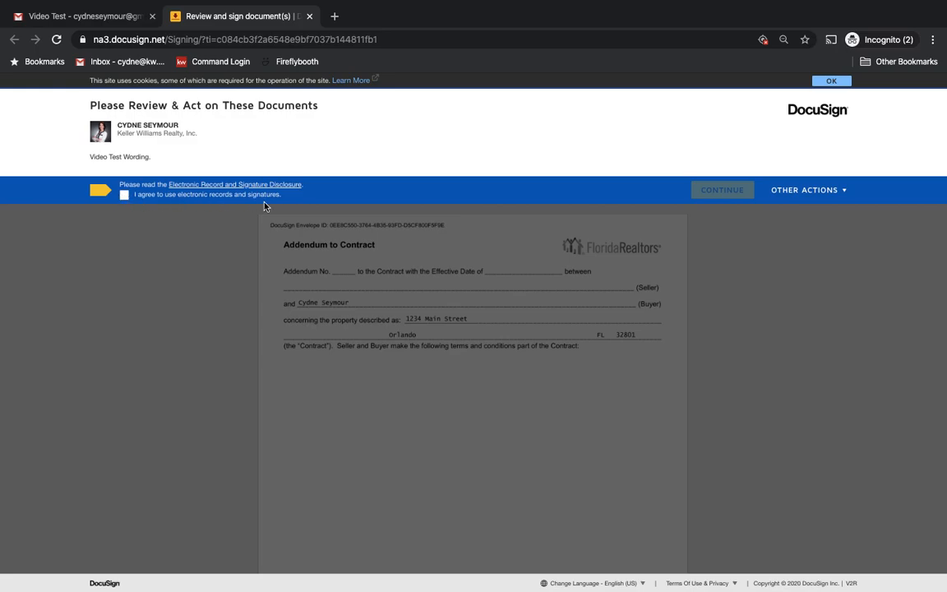
mouse_move(188, 191)
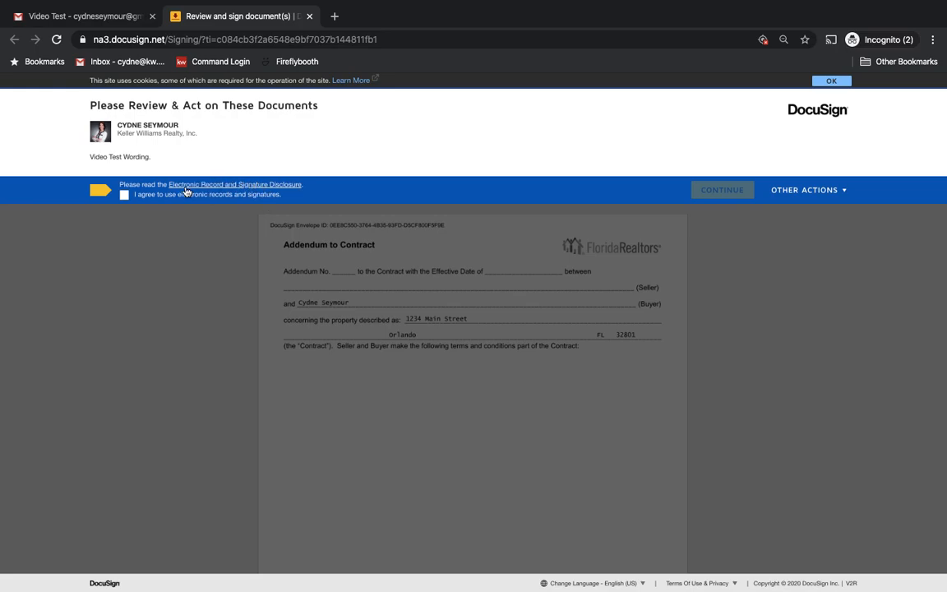
mouse_move(214, 184)
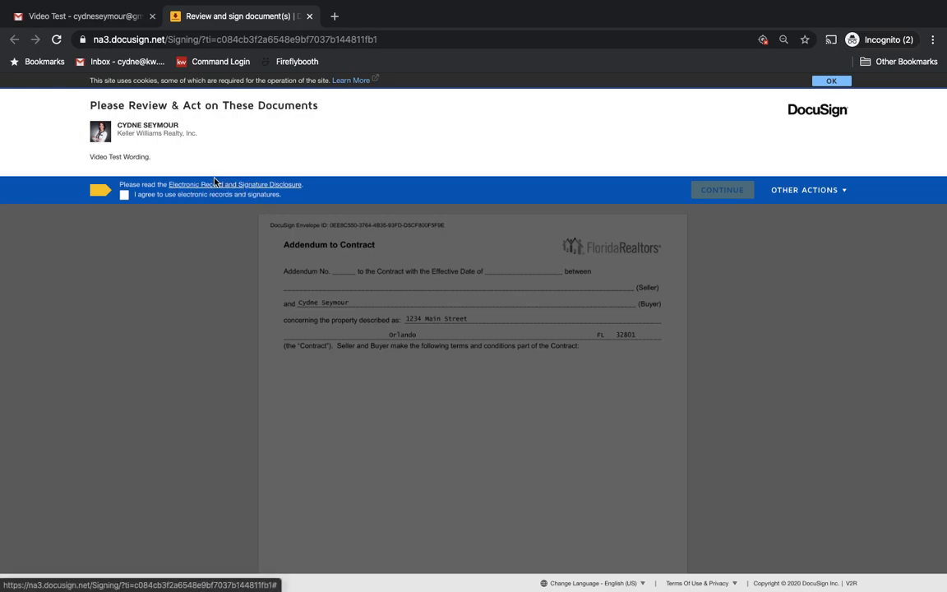
mouse_move(212, 194)
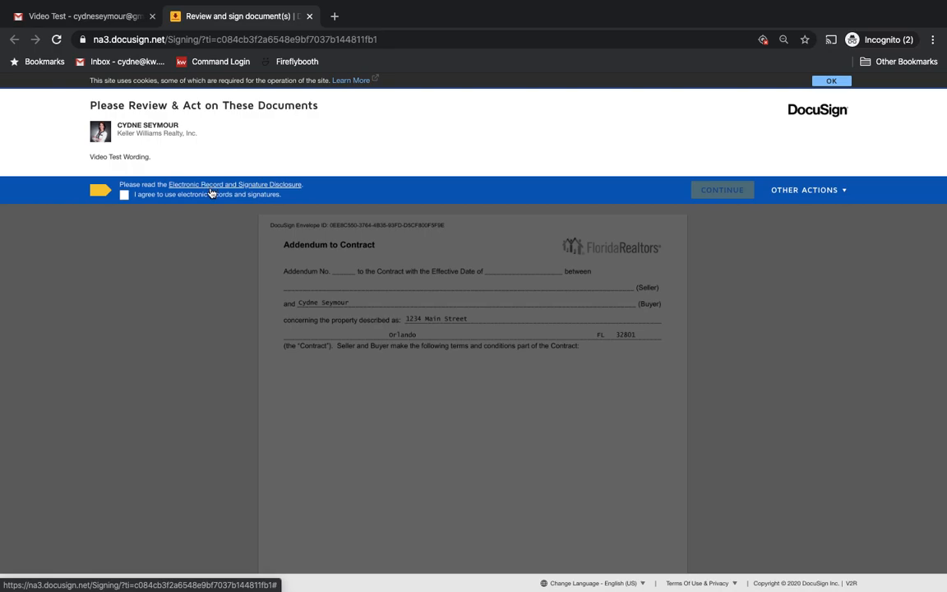
mouse_move(128, 214)
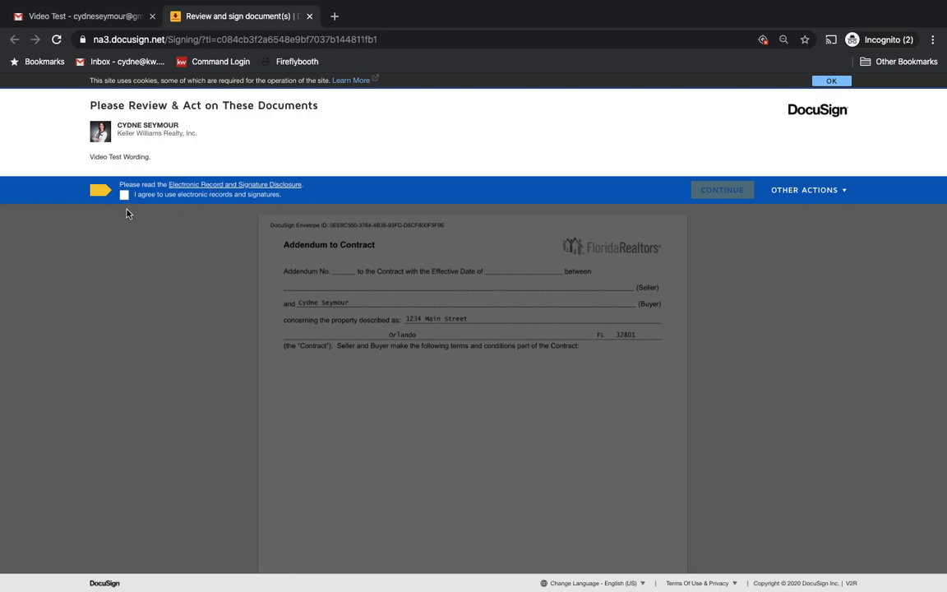
Step: Agree to electronic records and signatures and continue into the Addendum to Contract
left_click(125, 194)
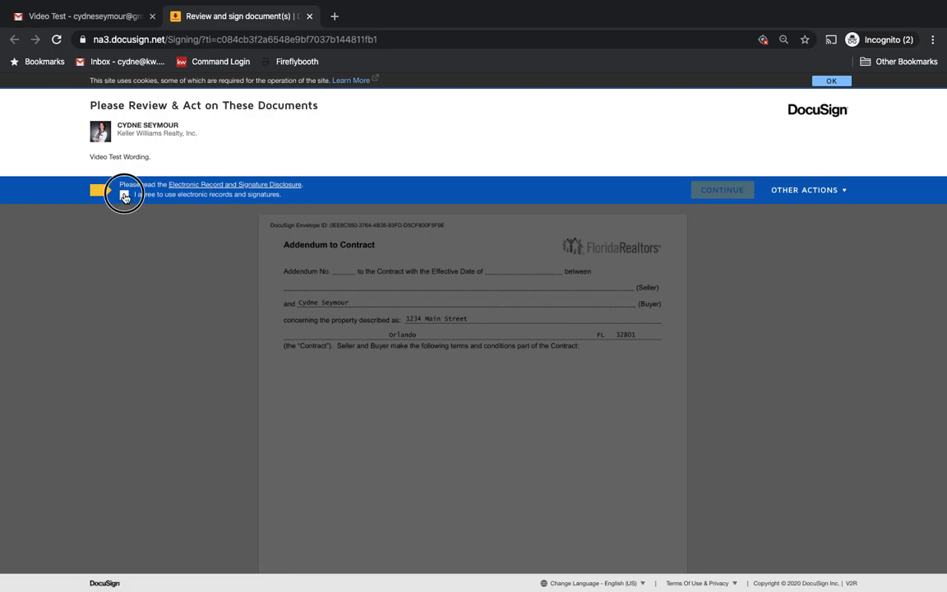
left_click(125, 194)
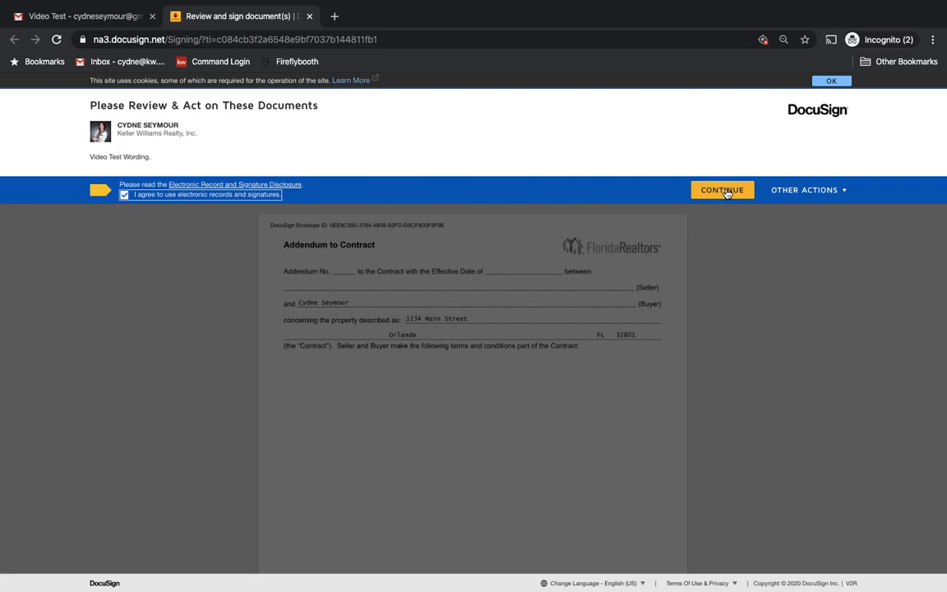
left_click(722, 190)
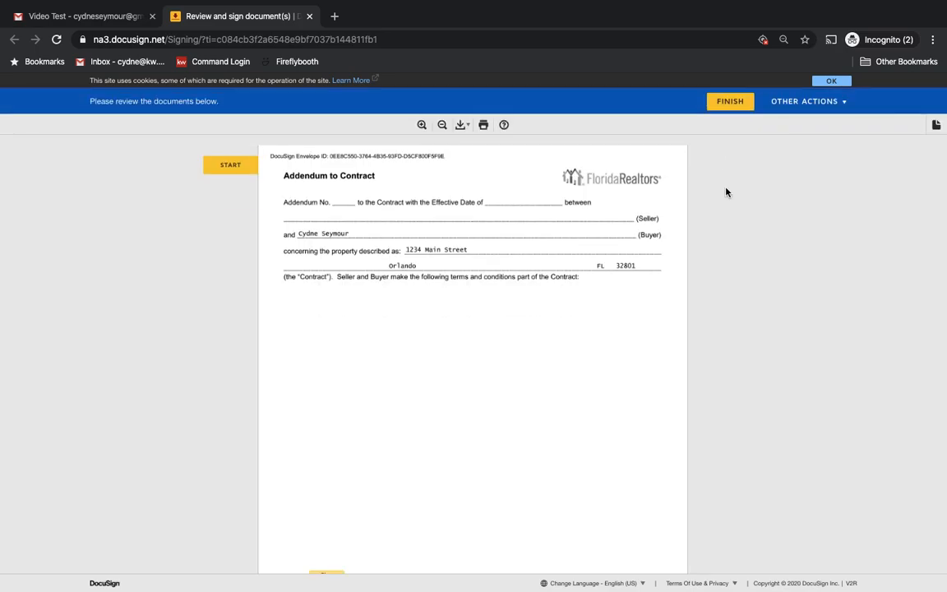
mouse_move(243, 189)
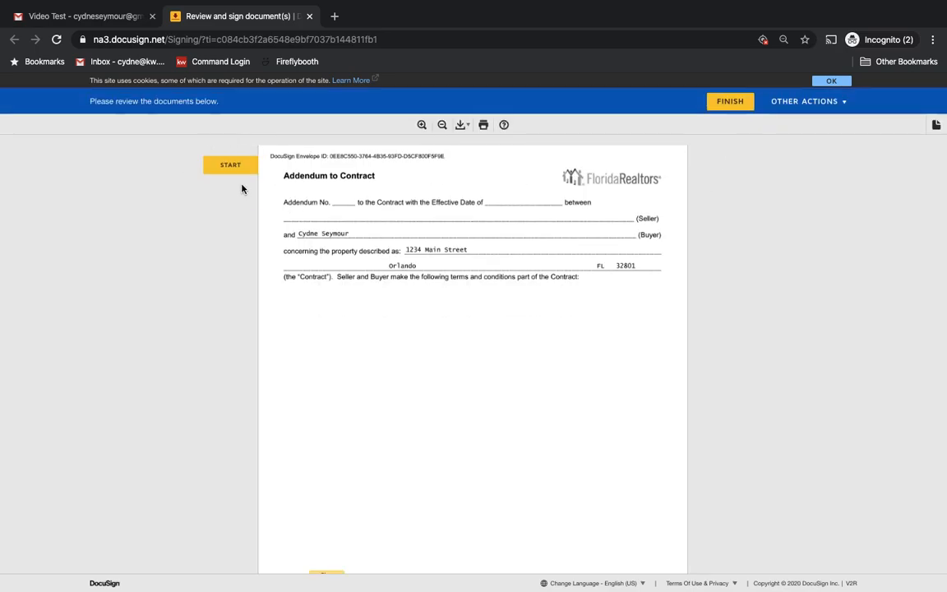
mouse_move(214, 135)
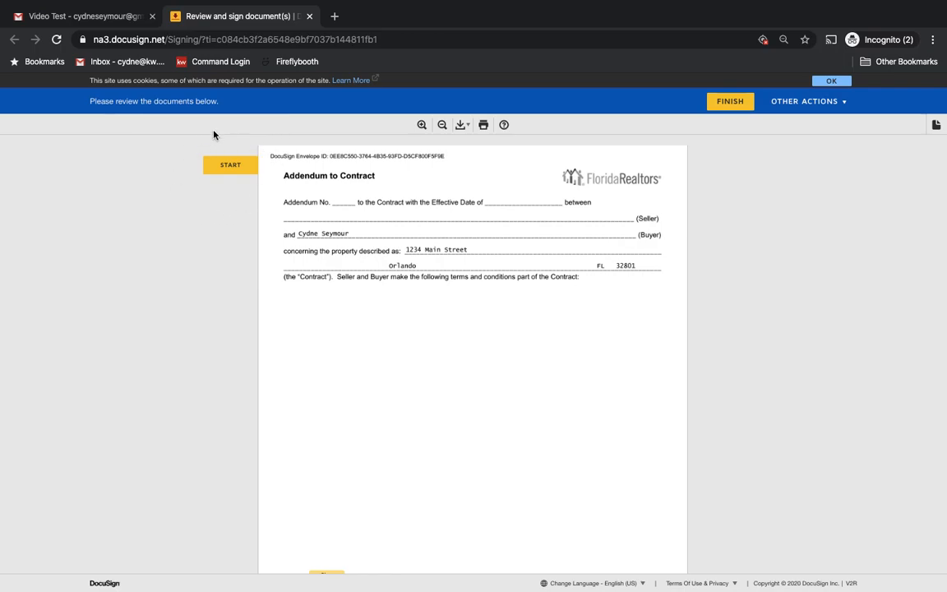
mouse_move(250, 220)
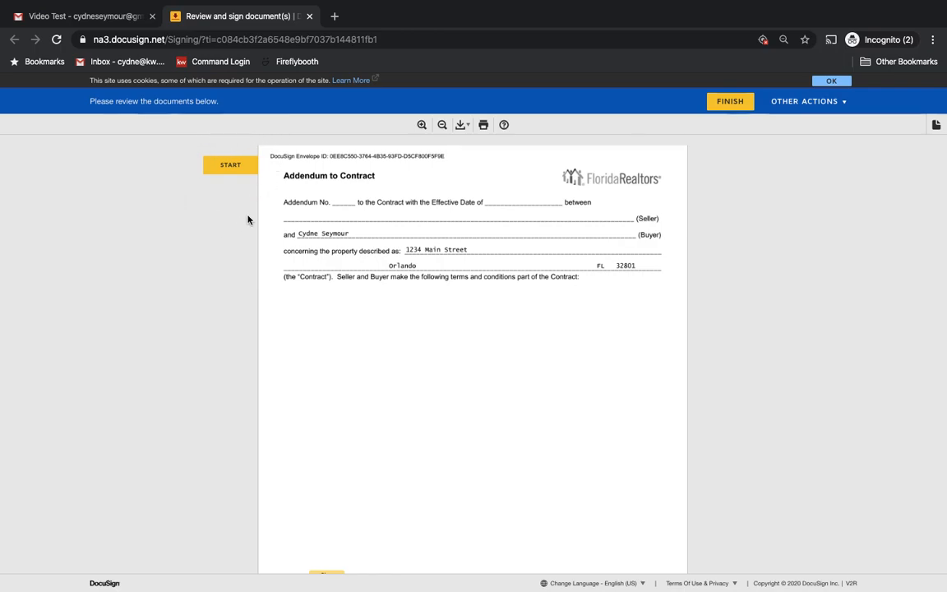
Step: Use Start to jump to the Buyer signature line requiring a signature
left_click(230, 165)
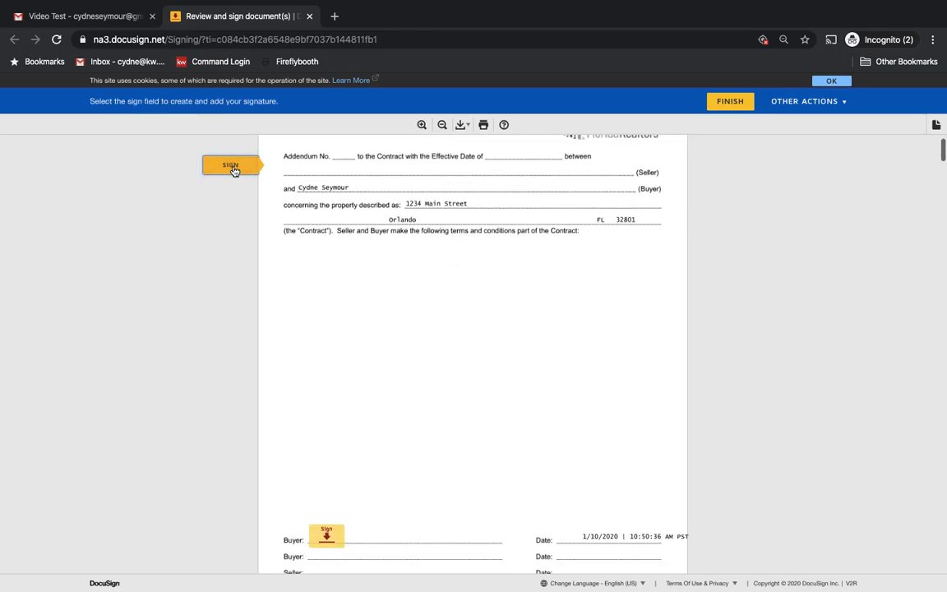
scroll("down", 3)
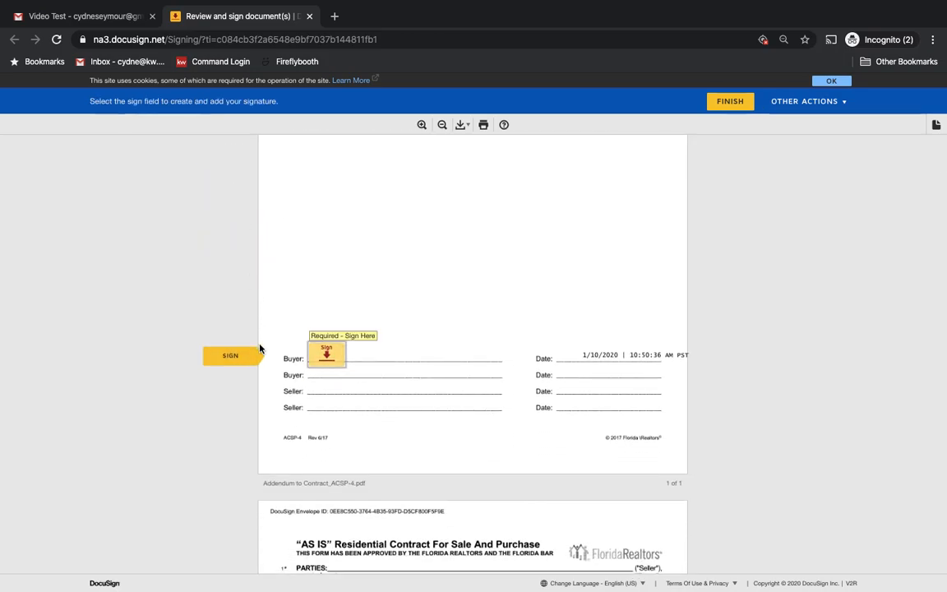
mouse_move(372, 343)
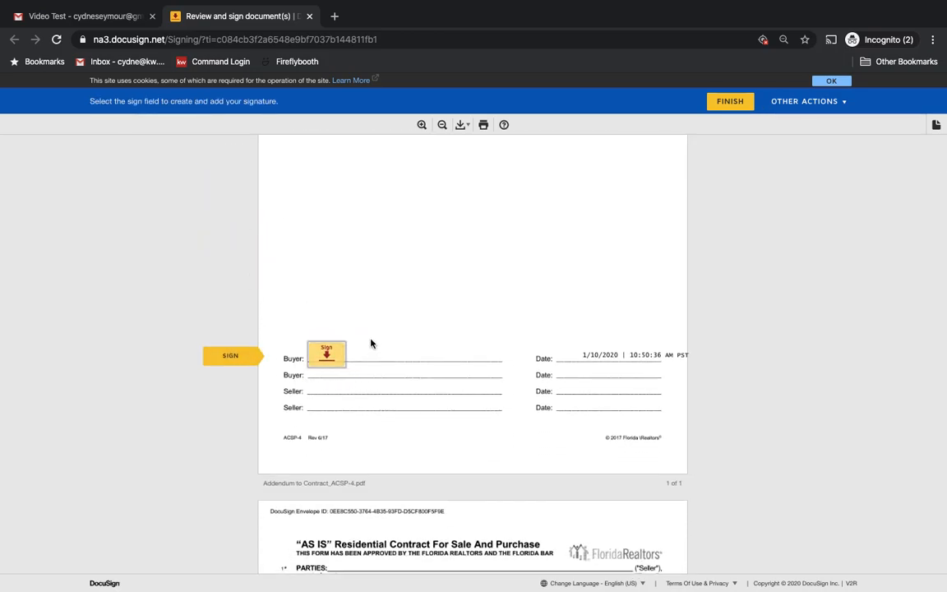
mouse_move(382, 354)
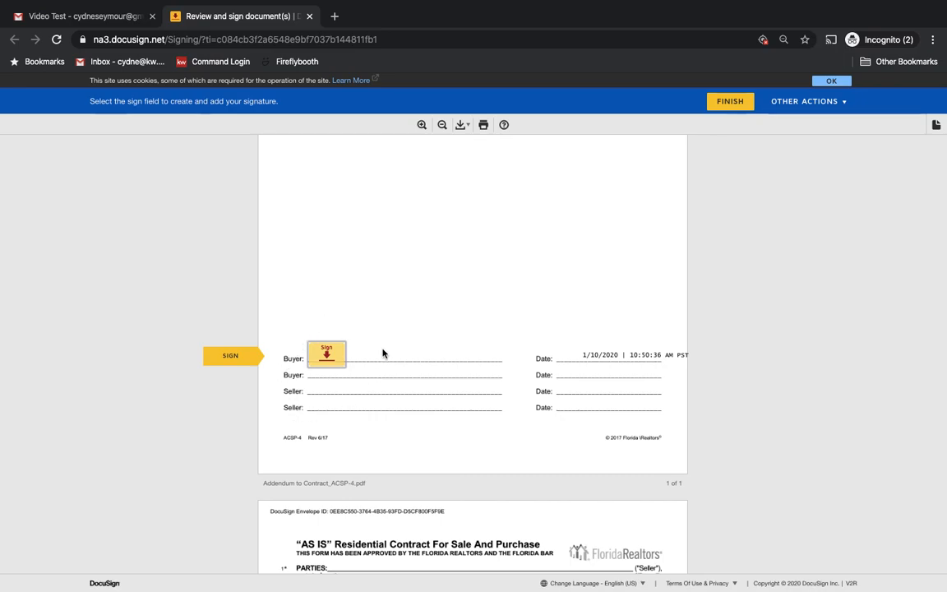
left_click(325, 355)
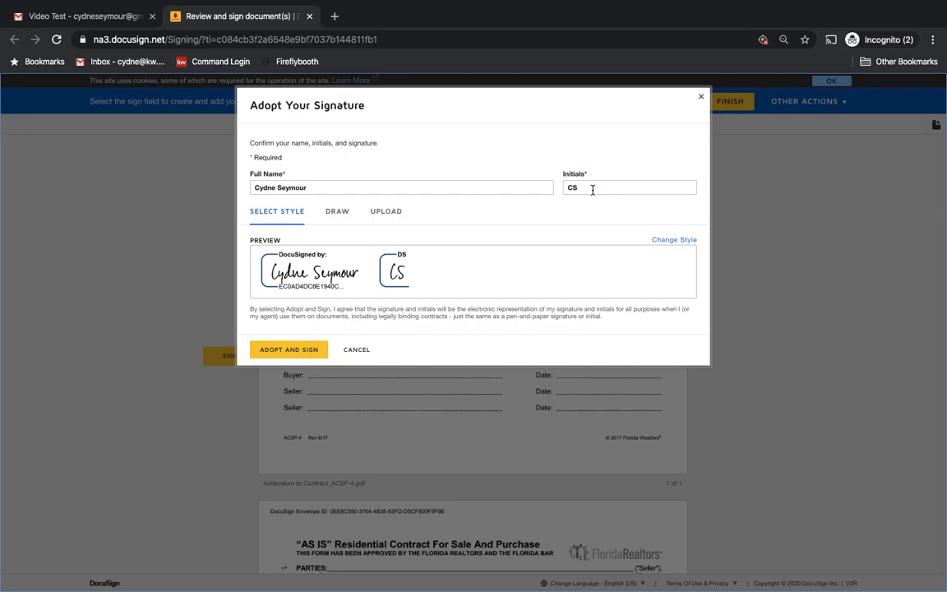
mouse_move(375, 302)
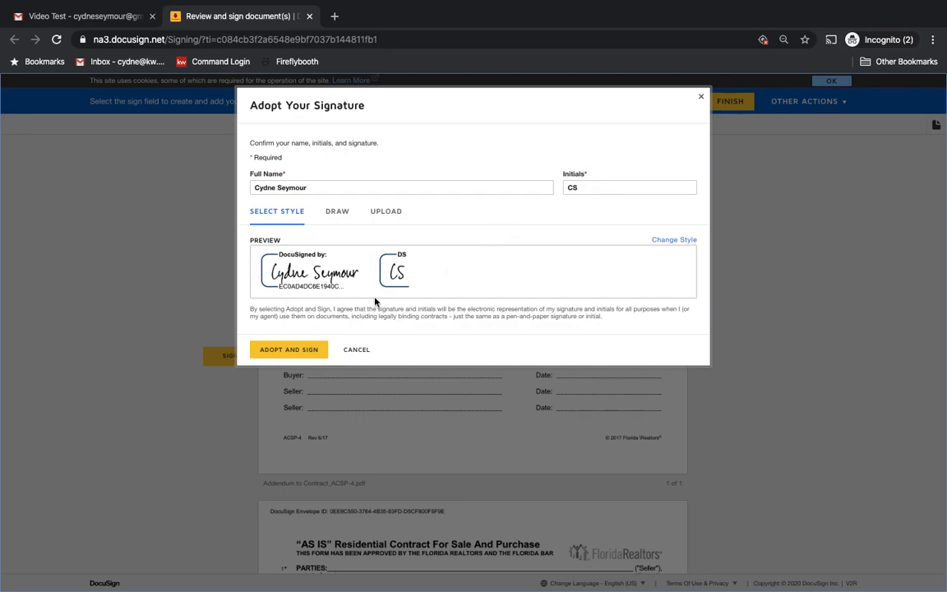
mouse_move(386, 240)
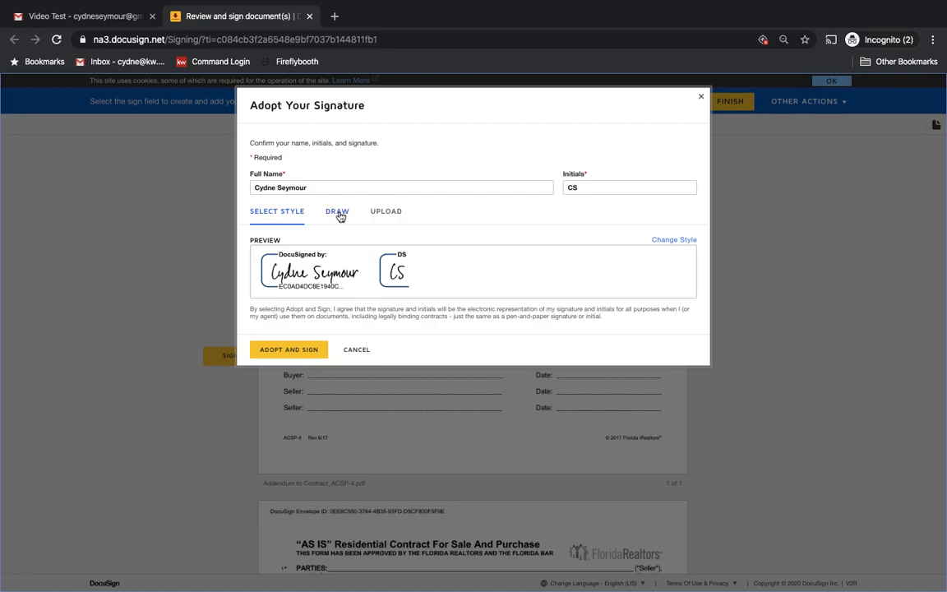
left_click(336, 210)
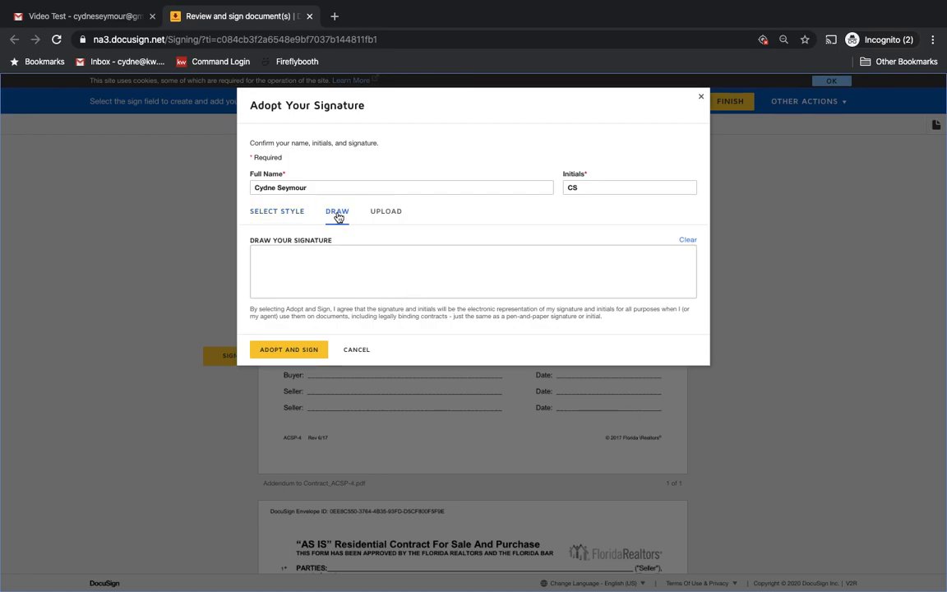
left_click(384, 211)
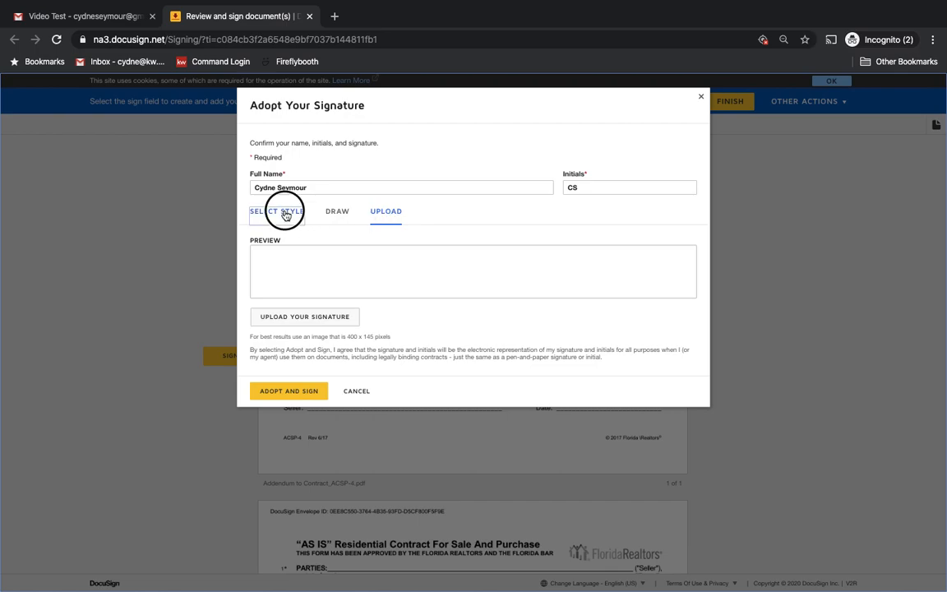
left_click(277, 211)
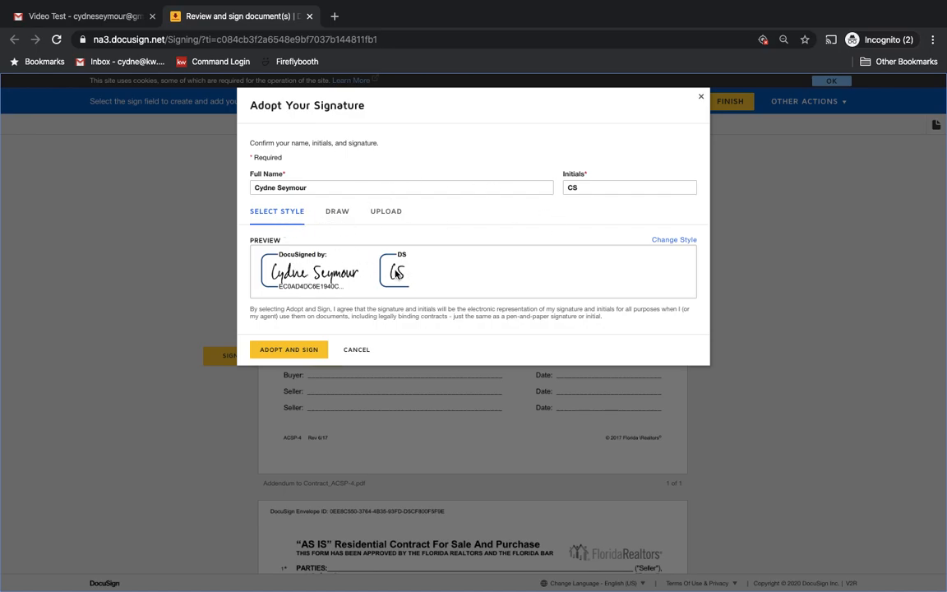
mouse_move(618, 270)
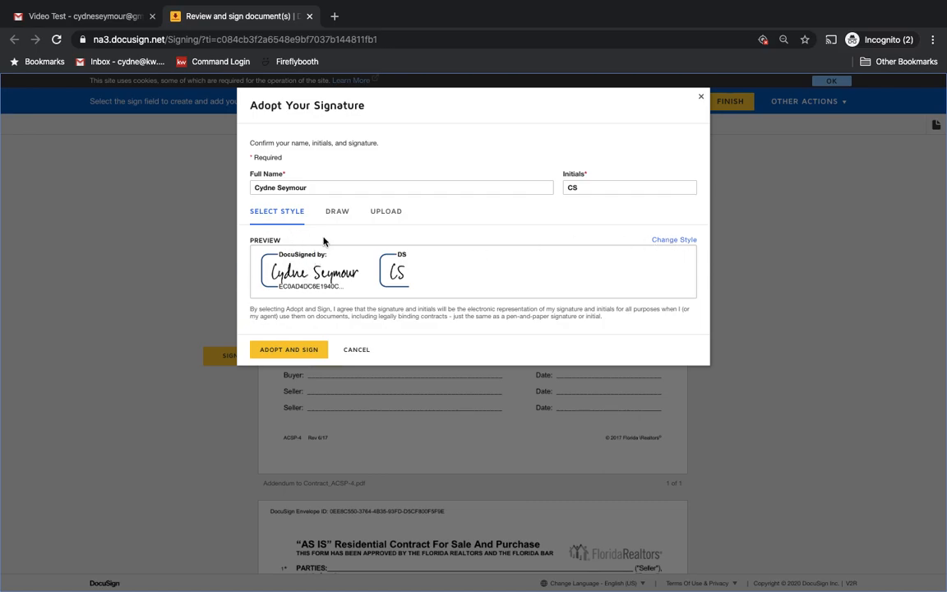
mouse_move(289, 349)
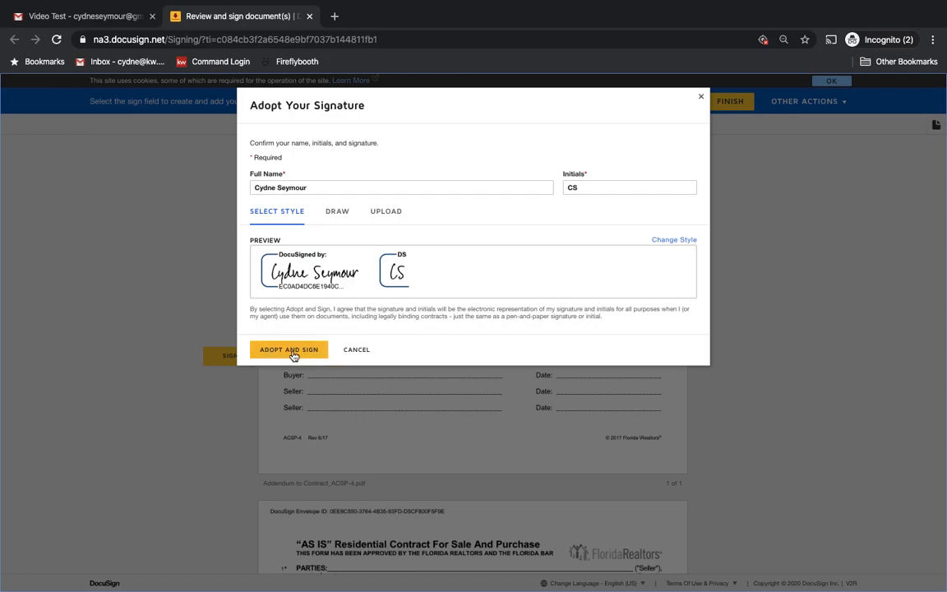
mouse_move(316, 355)
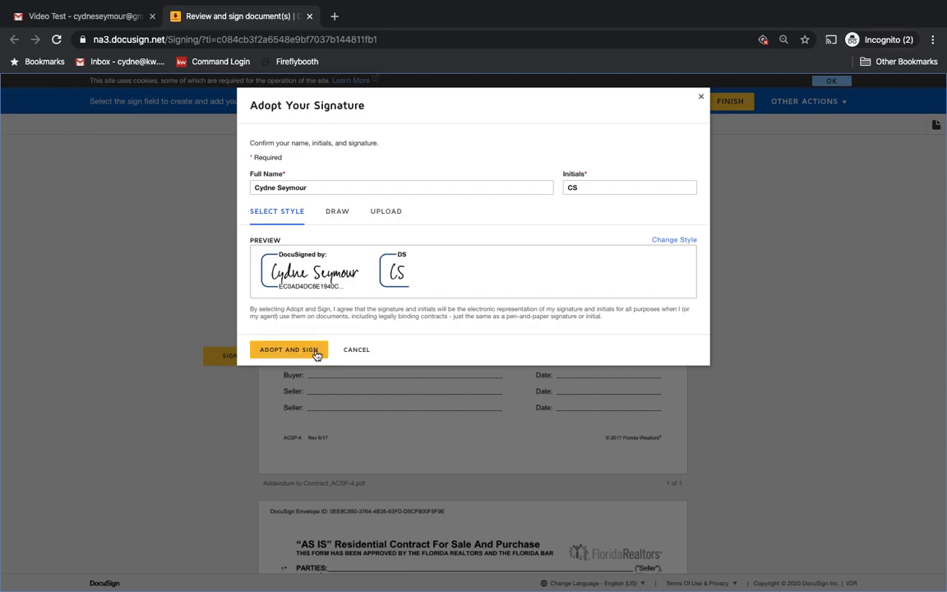
left_click(290, 349)
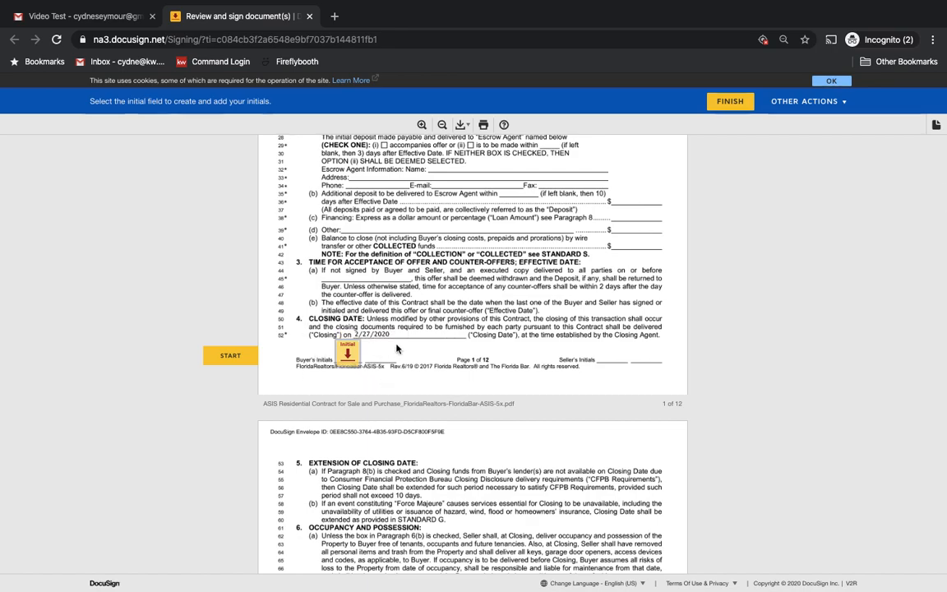
mouse_move(379, 329)
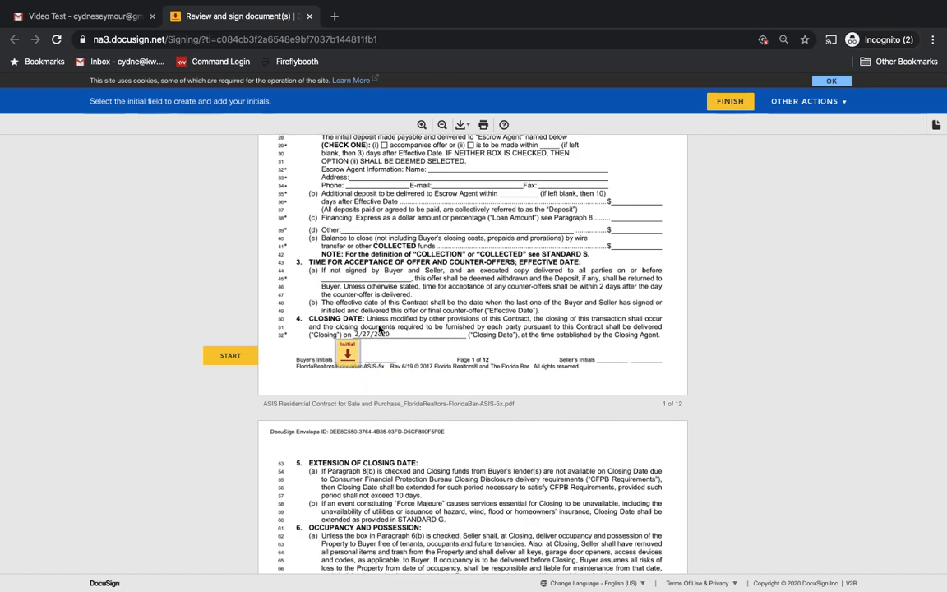
Step: Move through the initialed contract pages and sign the buyer line on page 12
scroll("down", 3)
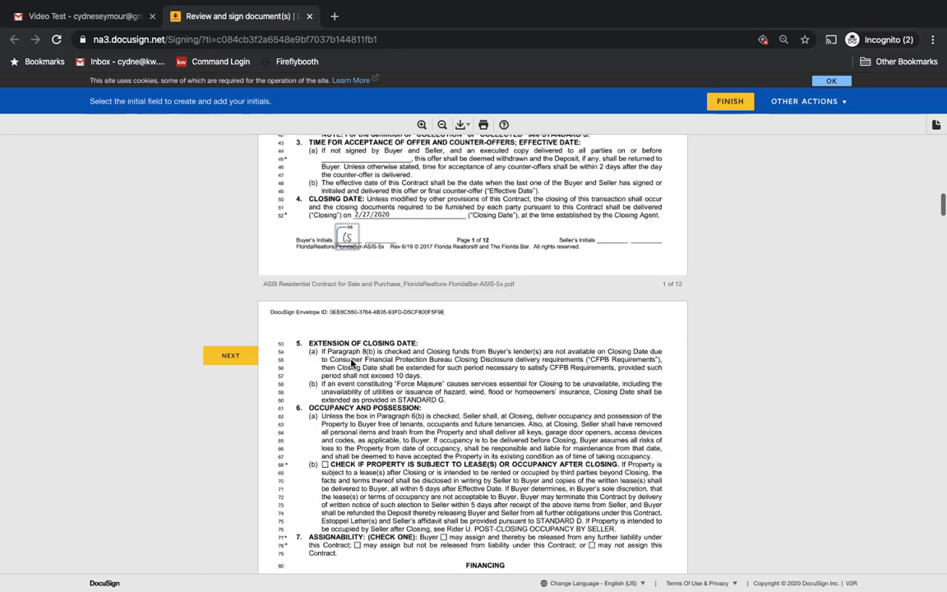
scroll("down", 3)
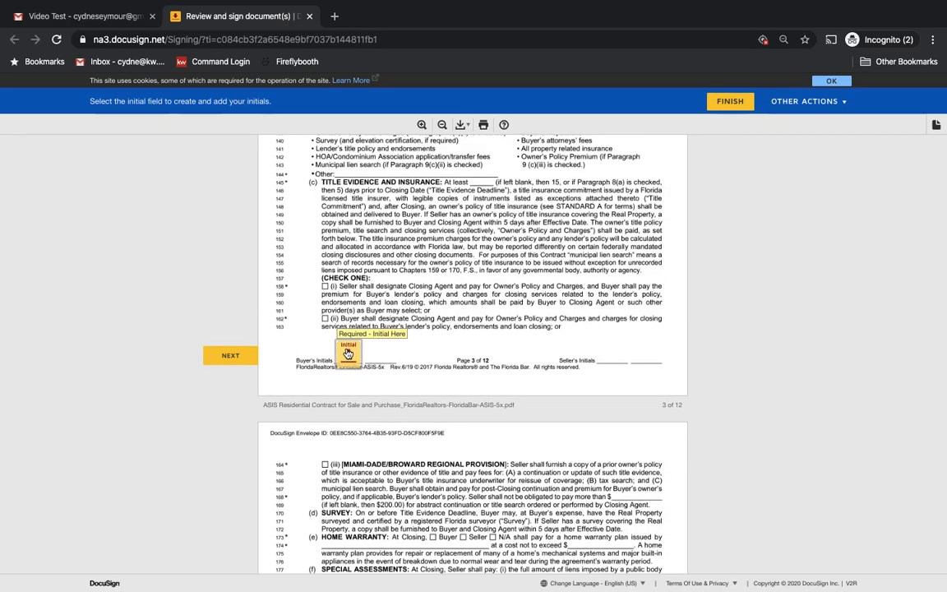
scroll("down", 3)
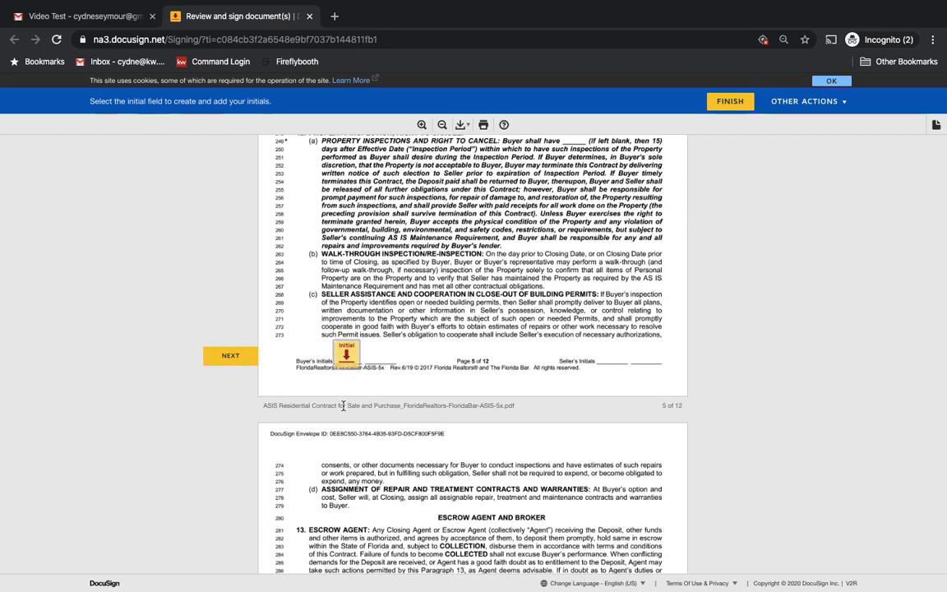
scroll("down", 3)
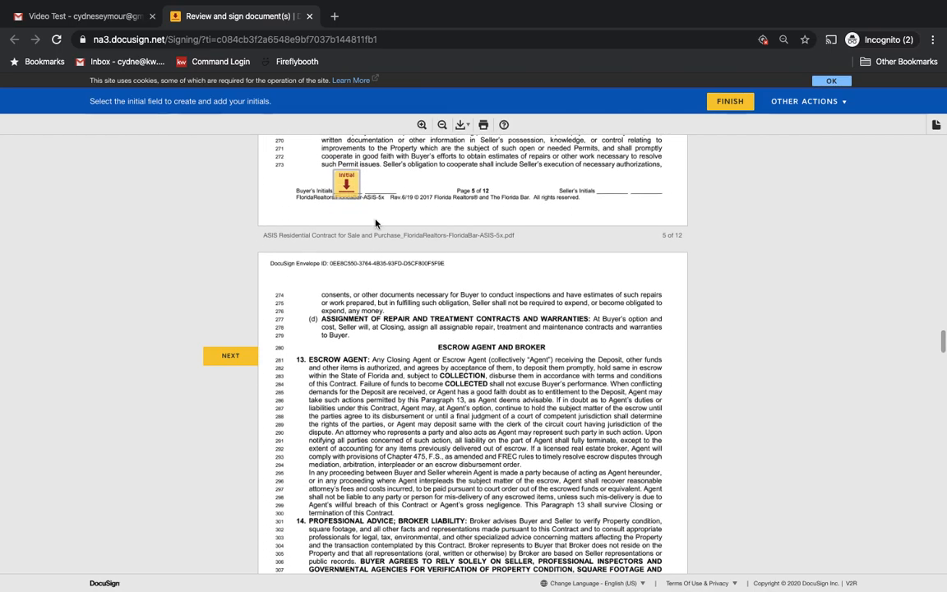
mouse_move(342, 322)
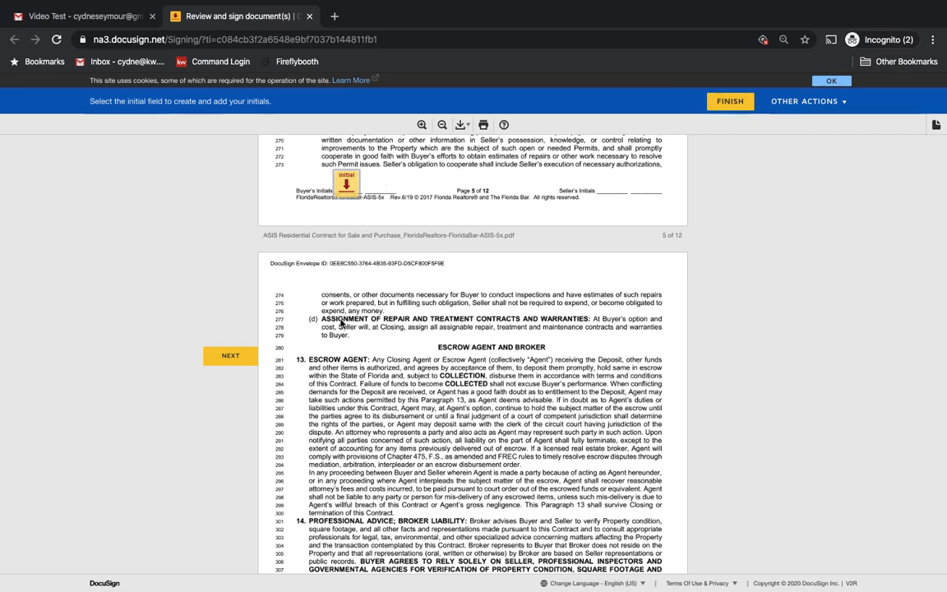
mouse_move(316, 320)
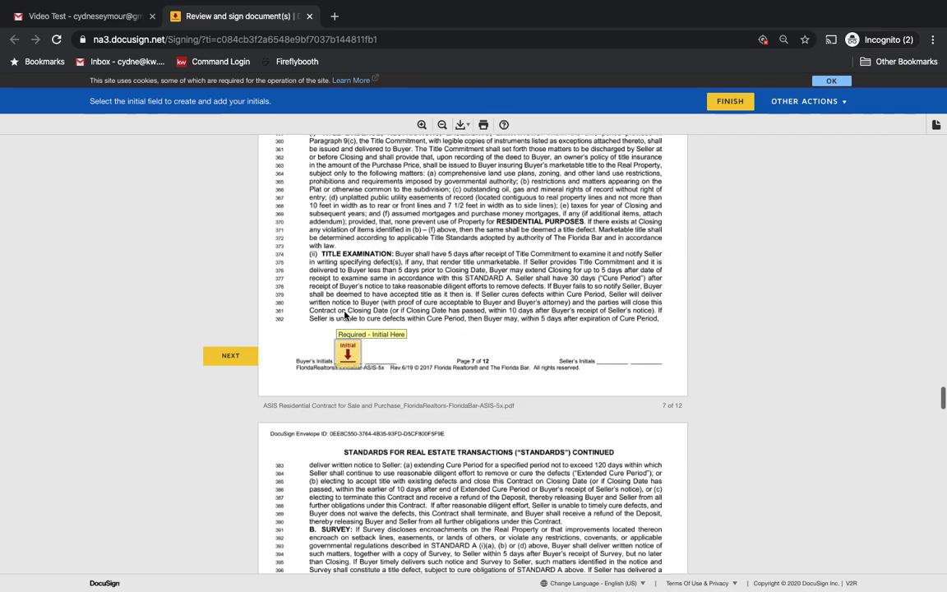
scroll("down", 3)
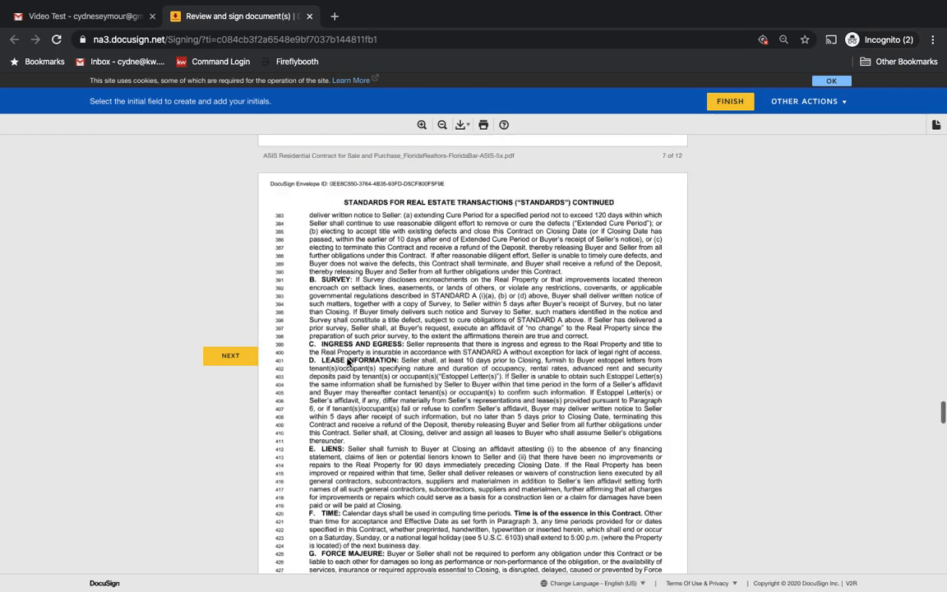
scroll("down", 3)
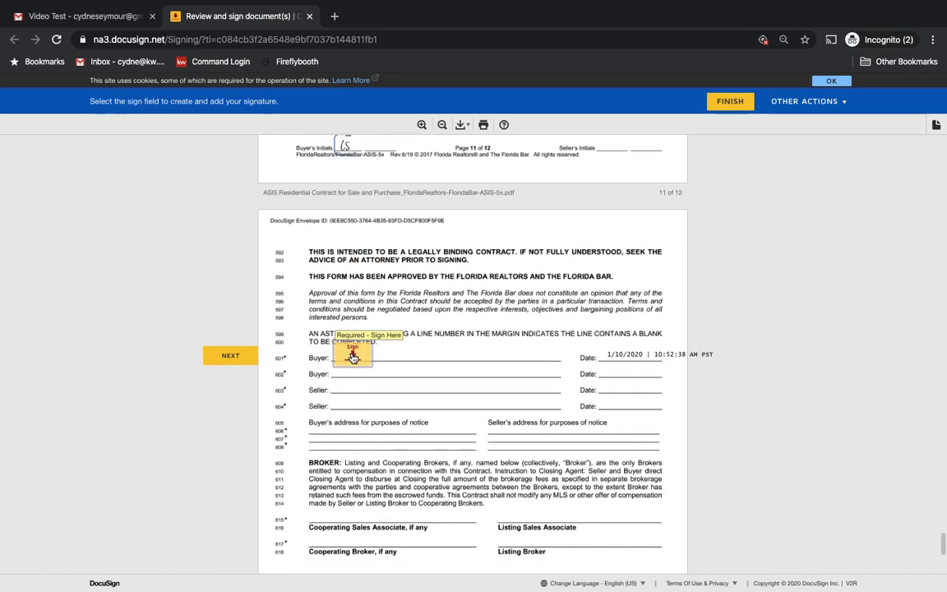
left_click(230, 356)
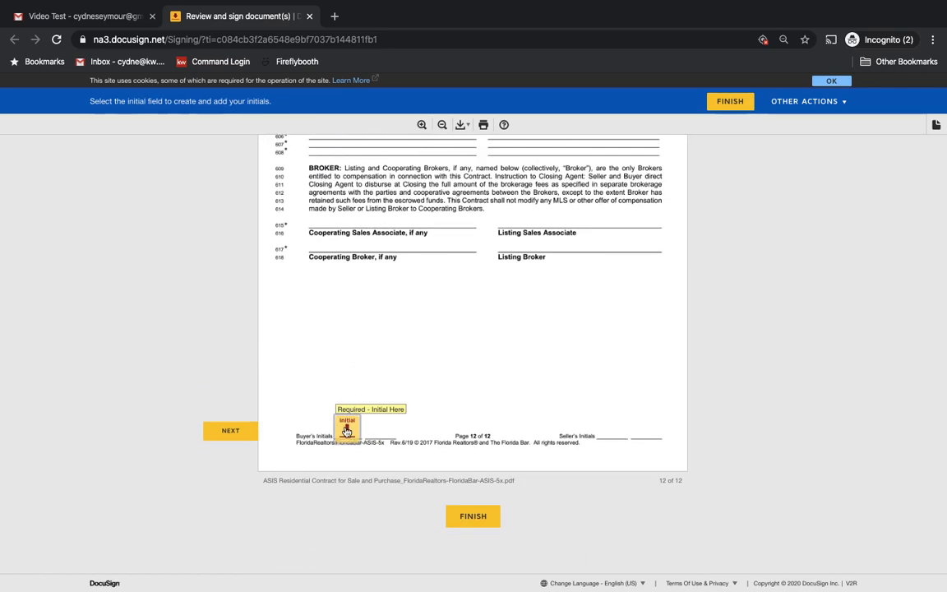
mouse_move(332, 393)
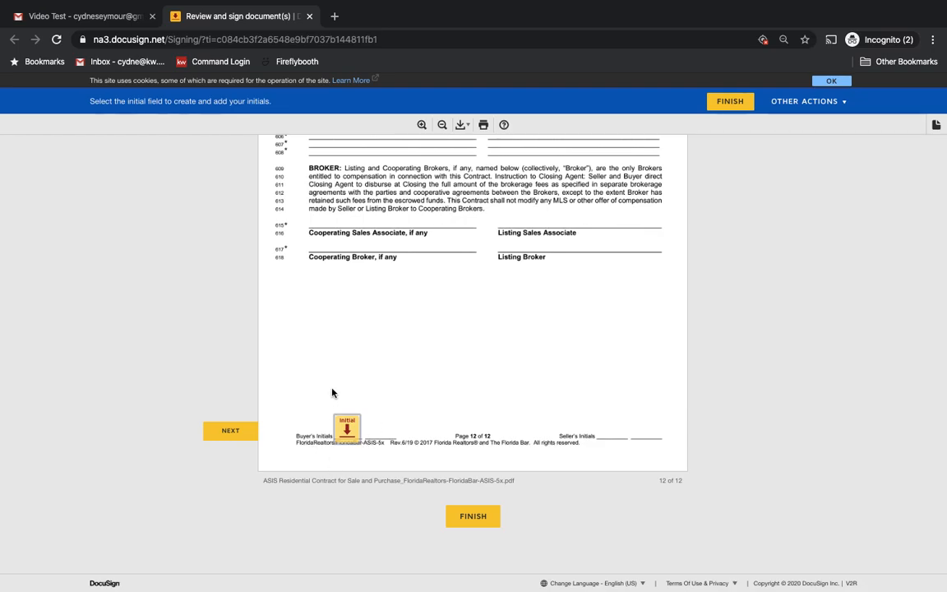
mouse_move(347, 428)
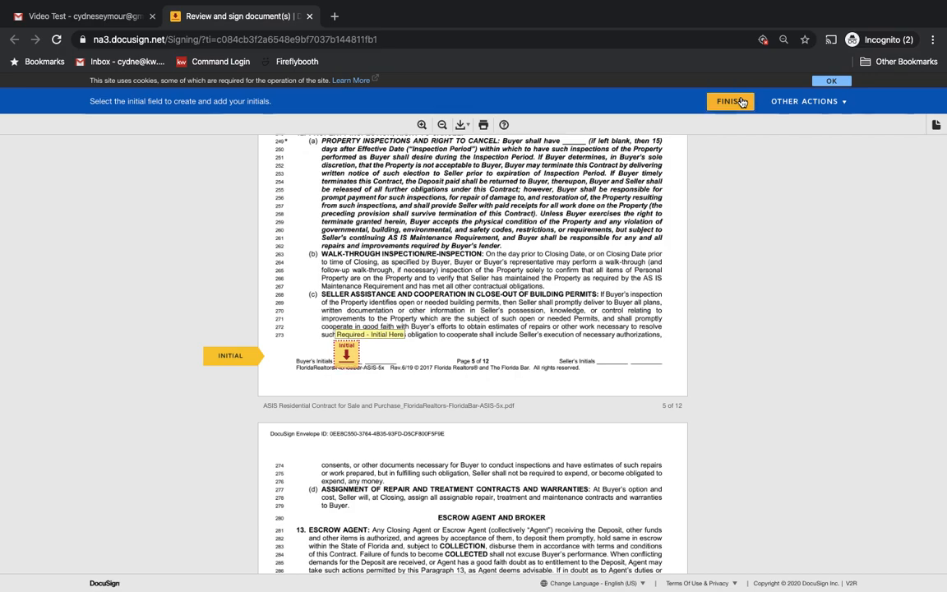
mouse_move(400, 399)
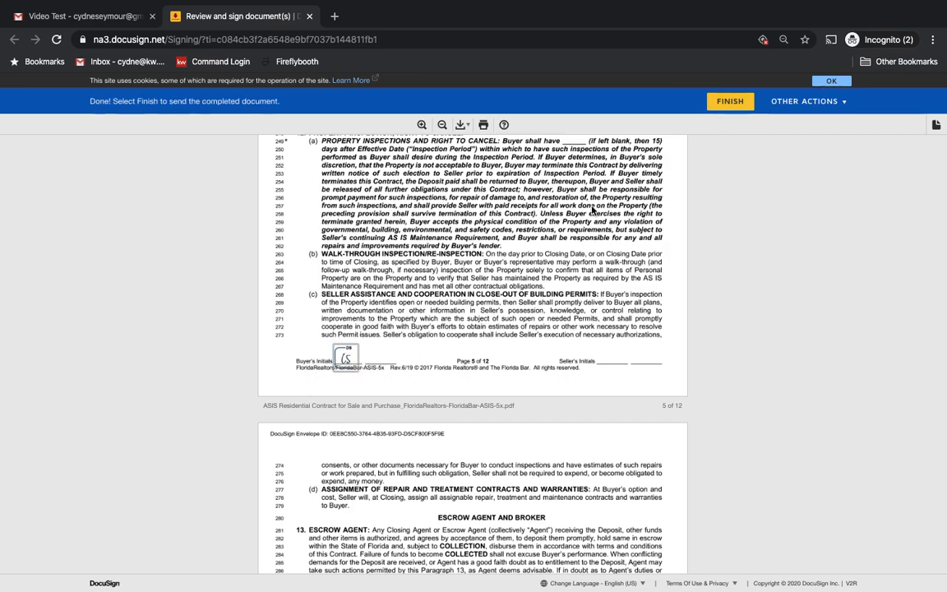
mouse_move(731, 102)
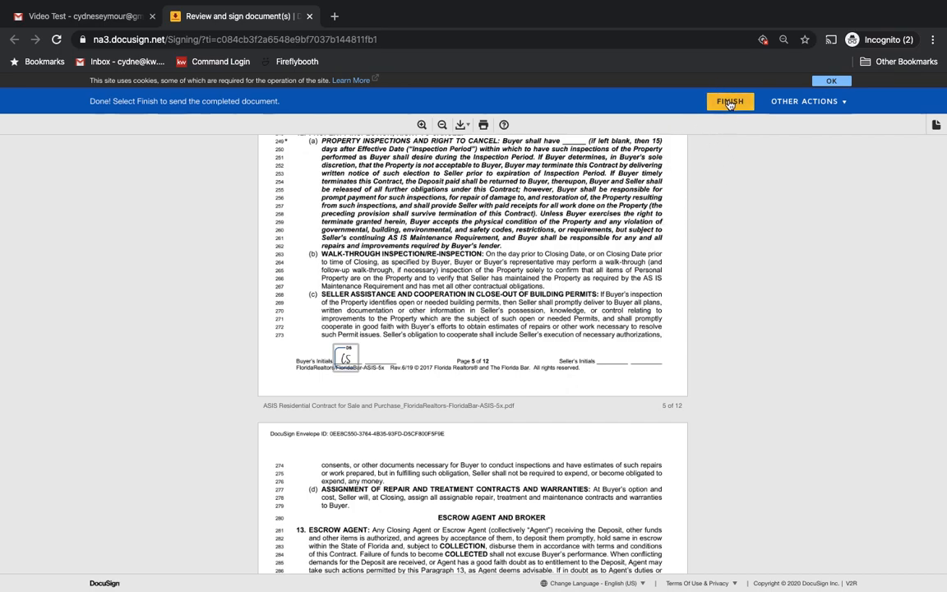
Step: Finish the envelope, submitting the fully initialed and signed contract
left_click(730, 102)
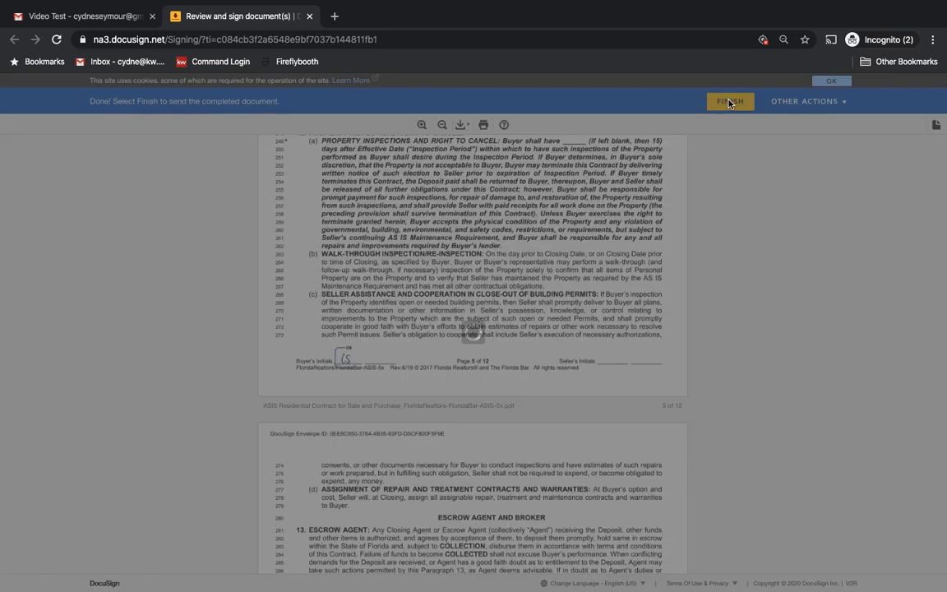
Step: Choose No Thanks on saving a copy, landing on the You're Done! page
left_click(731, 102)
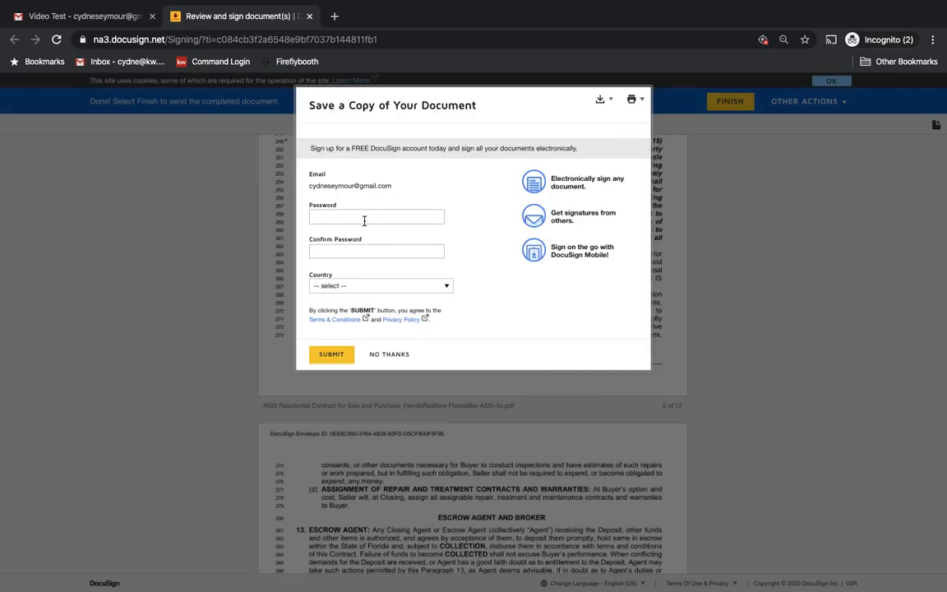
mouse_move(371, 265)
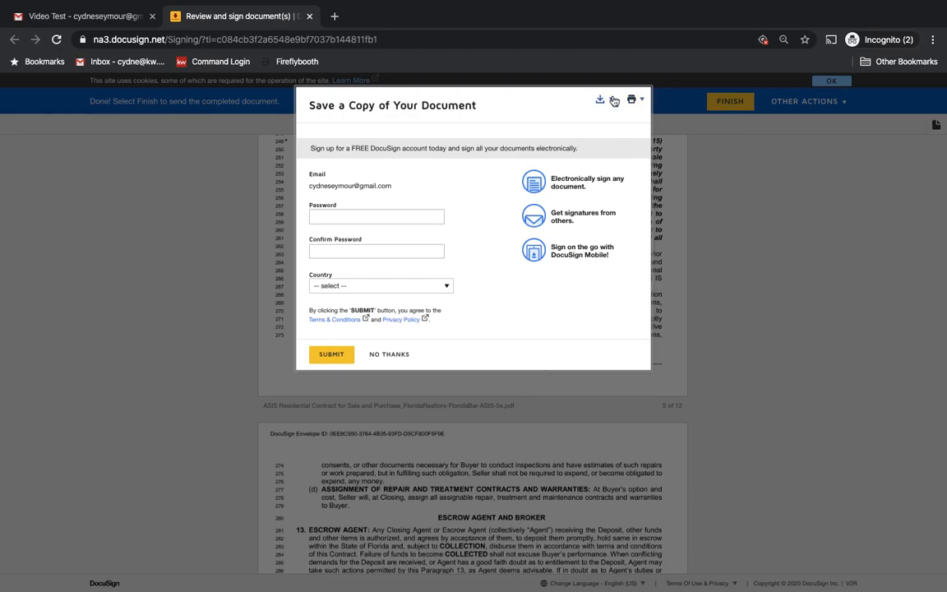
mouse_move(402, 321)
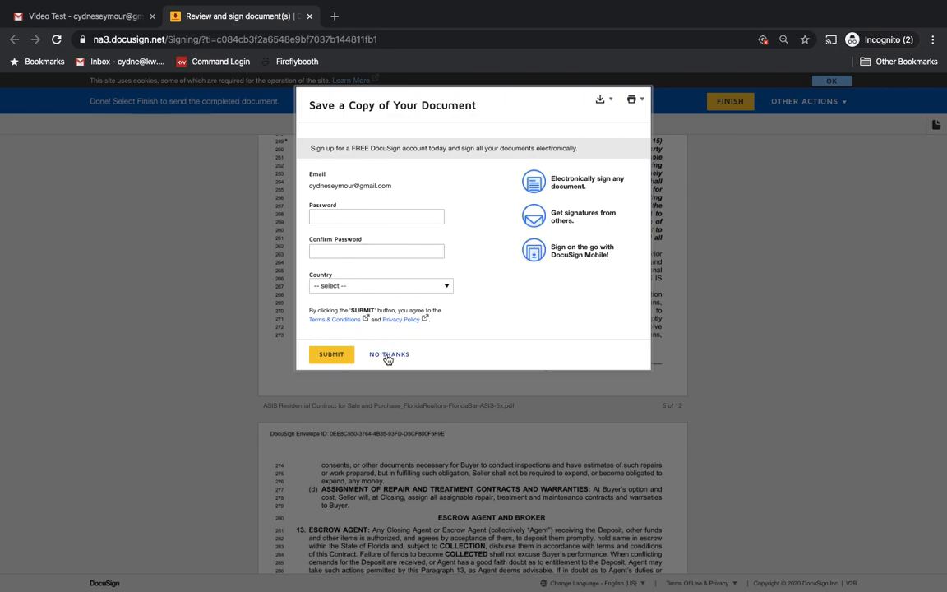
mouse_move(389, 358)
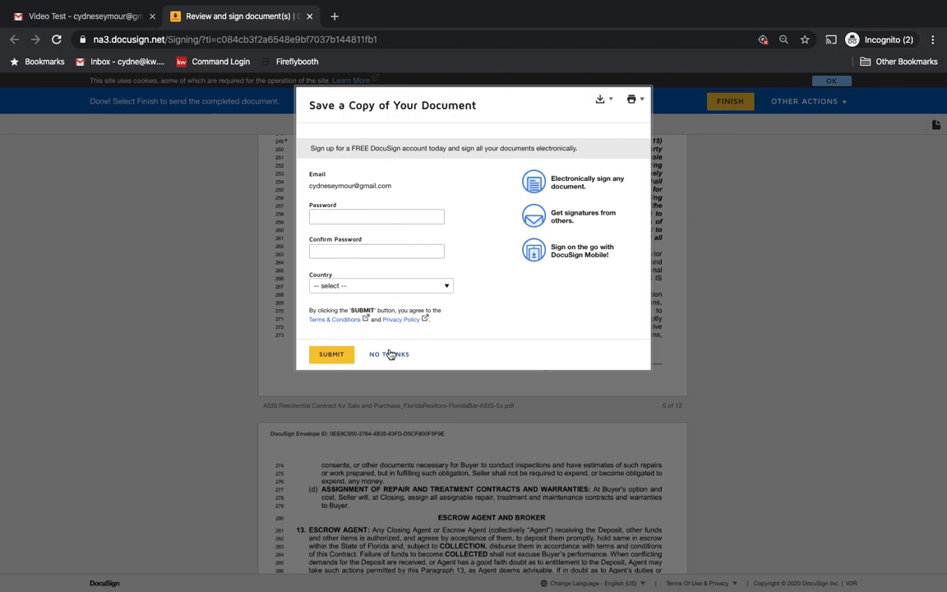
left_click(388, 355)
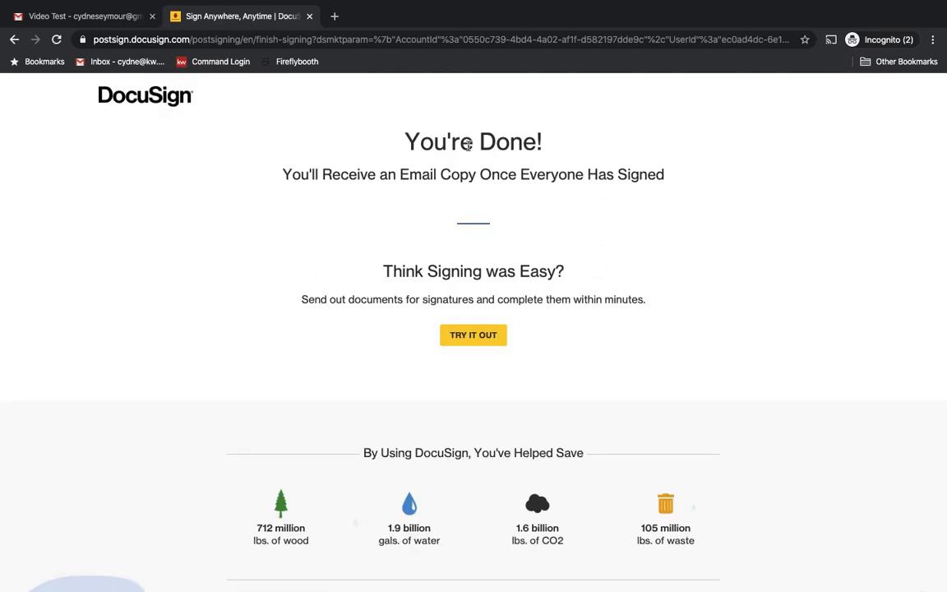
mouse_move(459, 212)
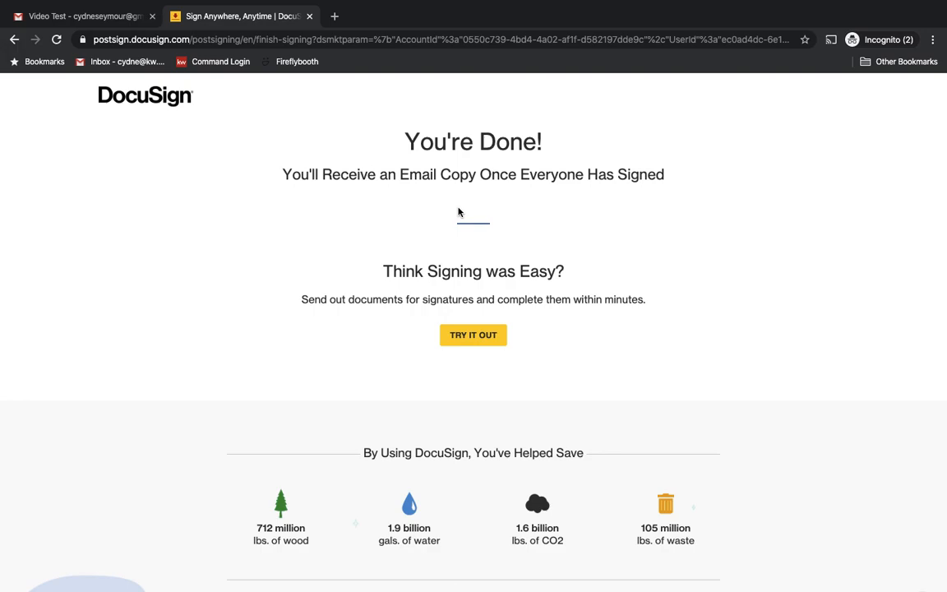
mouse_move(490, 378)
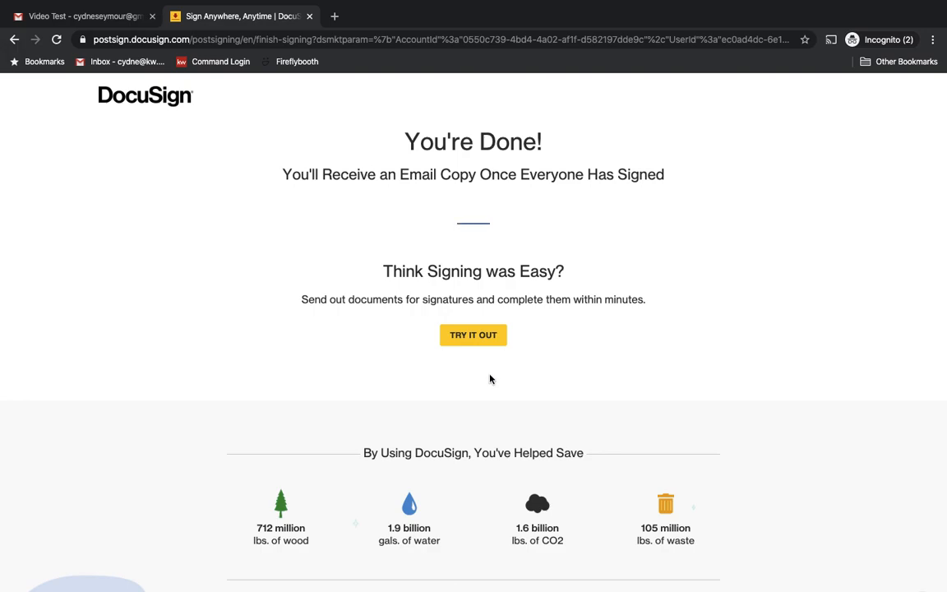
mouse_move(448, 370)
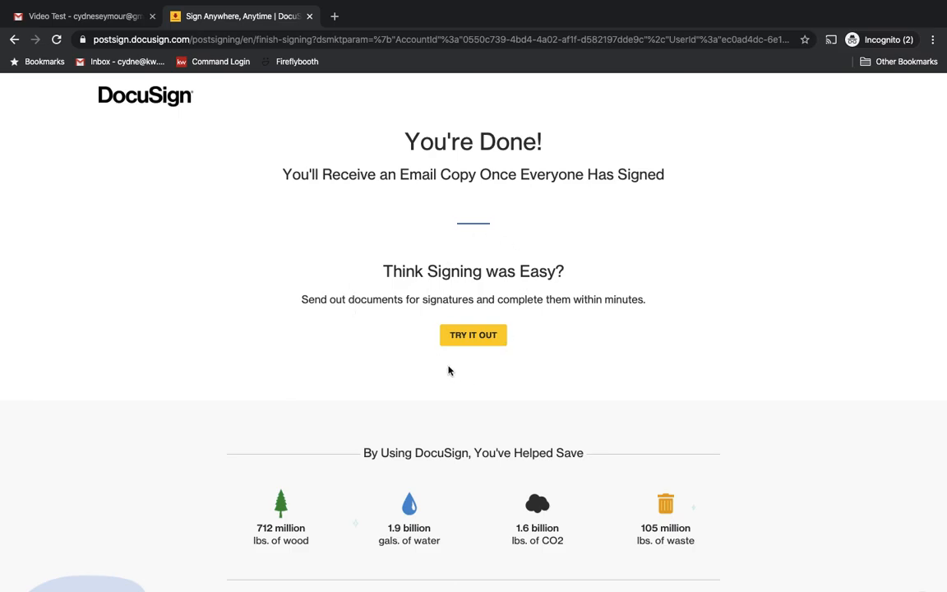
mouse_move(135, 125)
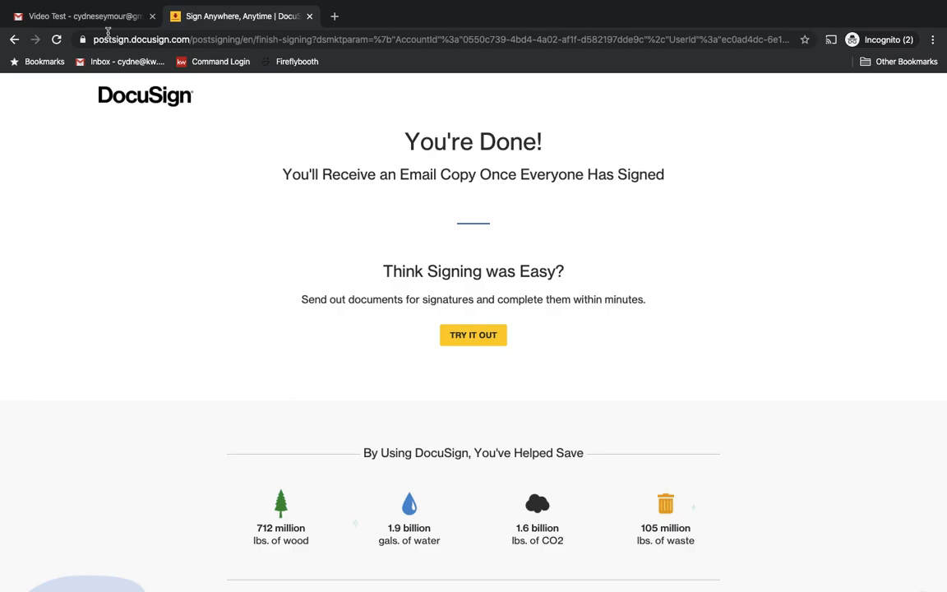
mouse_move(618, 166)
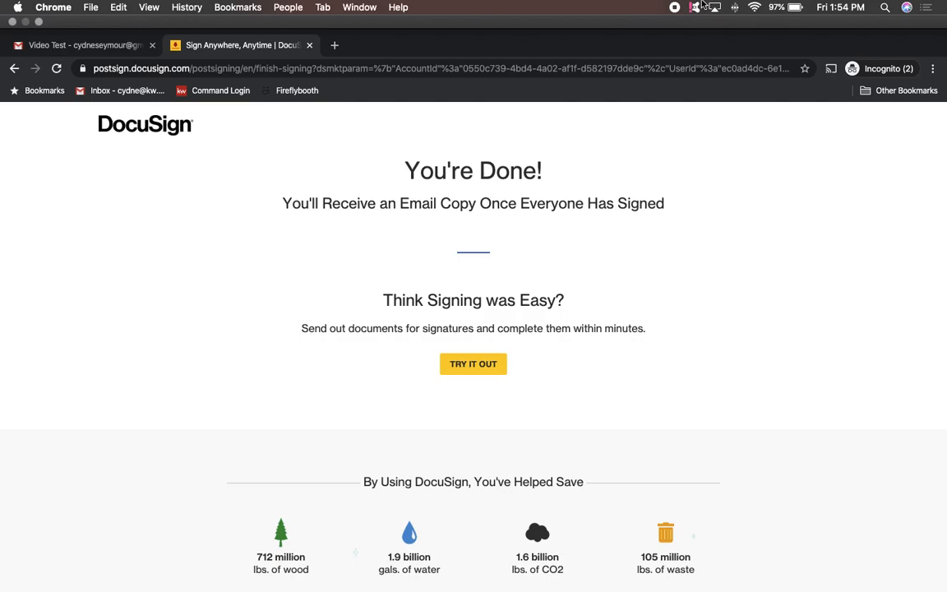
mouse_move(683, 10)
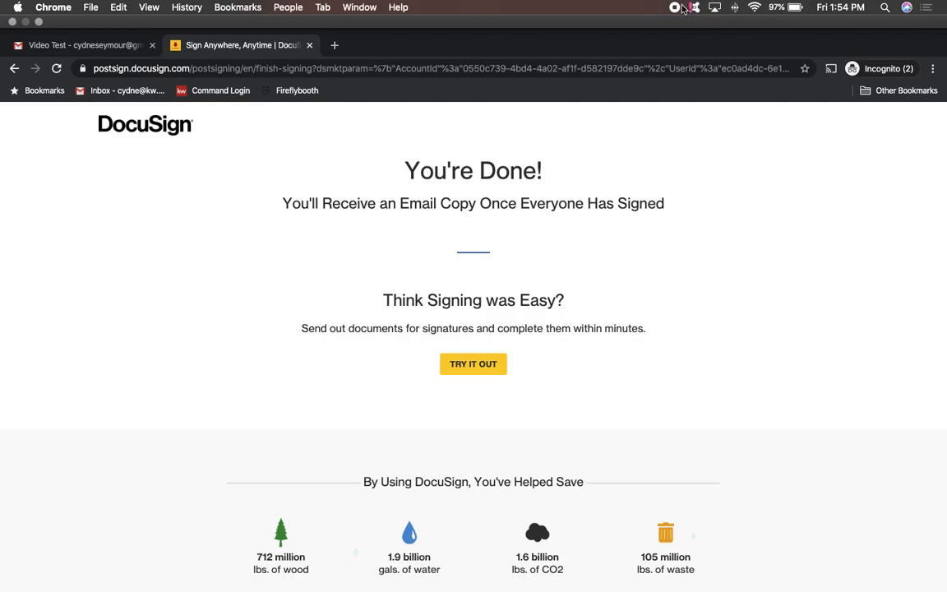
mouse_move(681, 9)
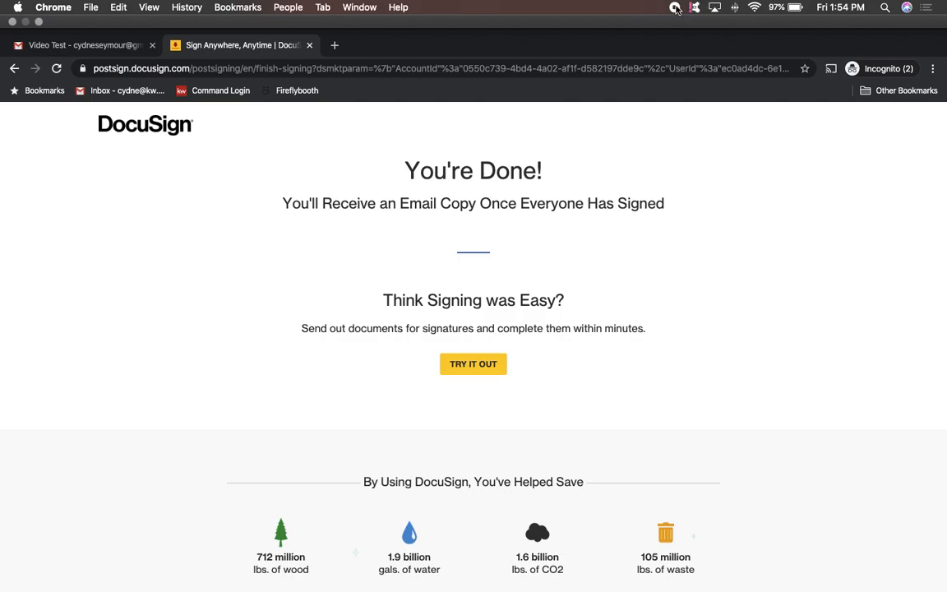